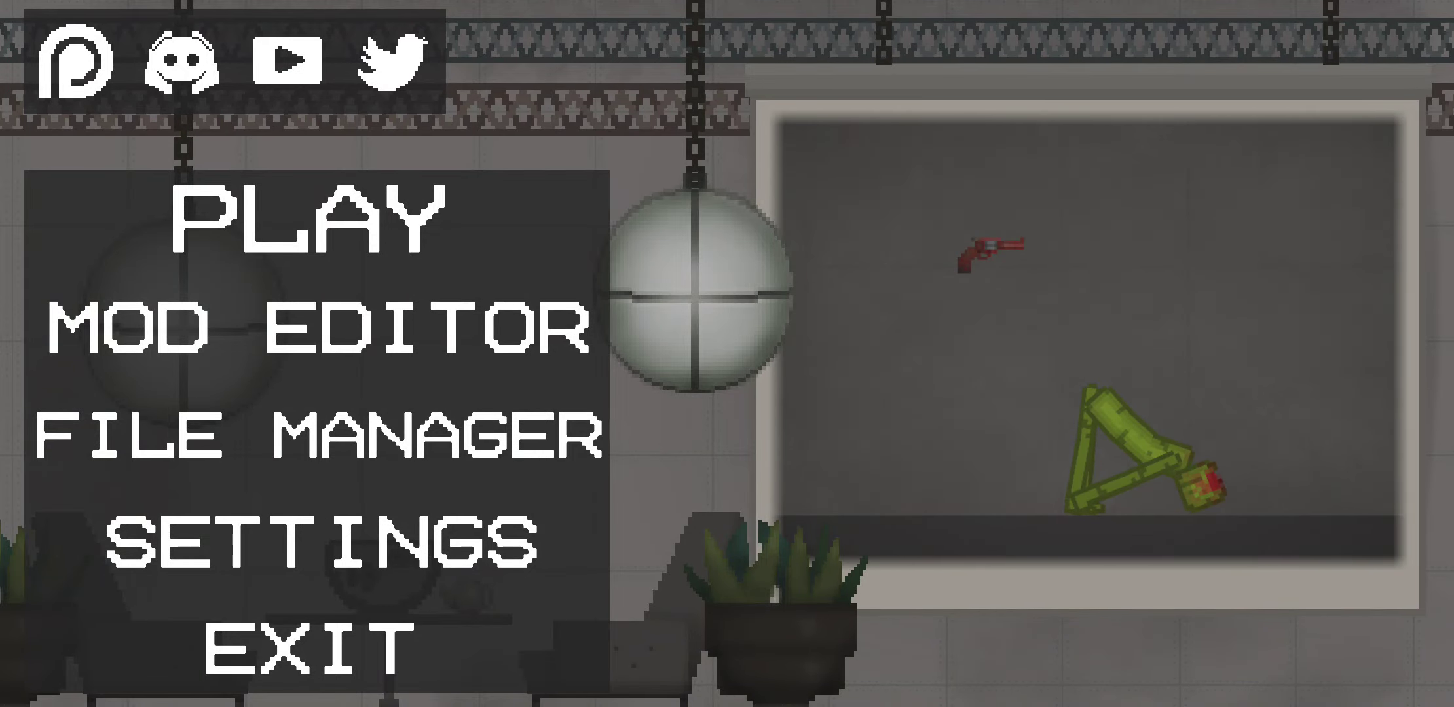
# Start a sandbox game from the main menu to reach the Choose Map screen.
pyautogui.click(325, 220)
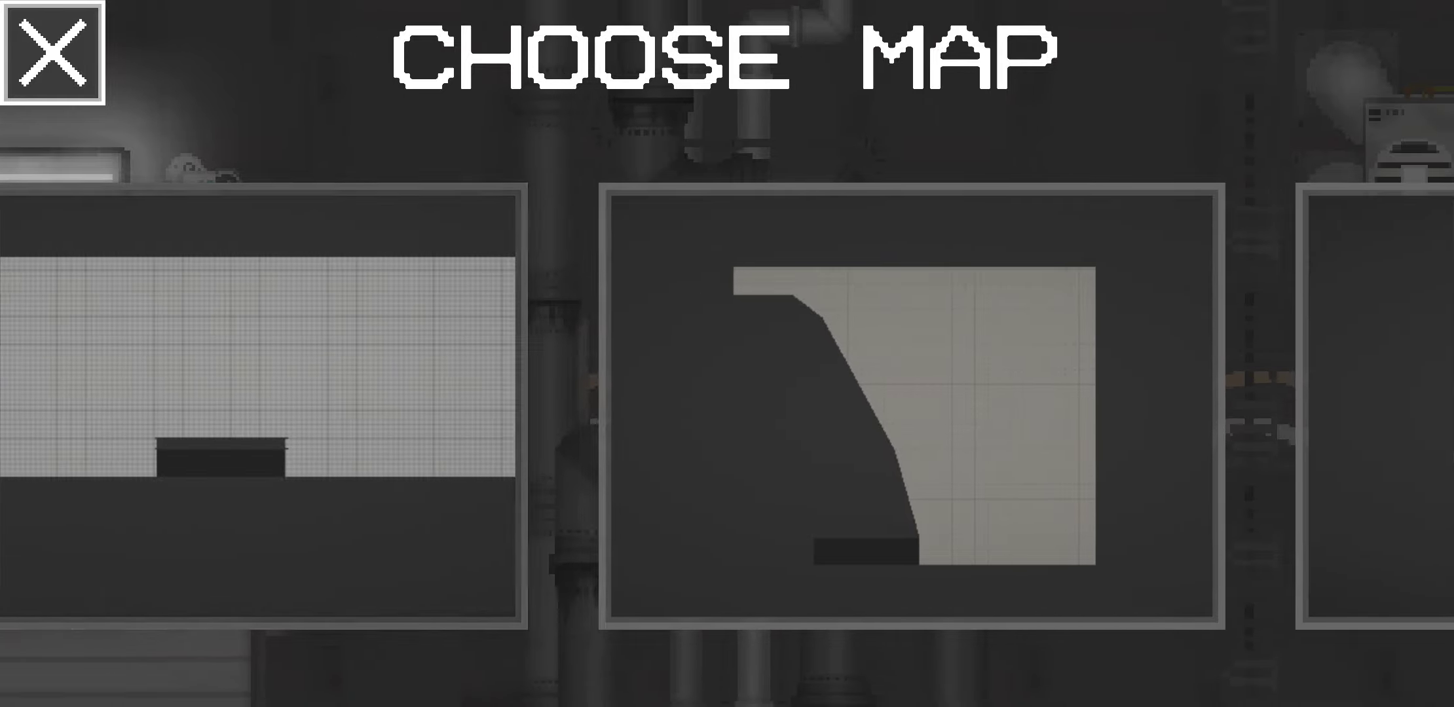
# Swipe through the map carousel and load a map into an empty sandbox.
pyautogui.hscroll(-3)
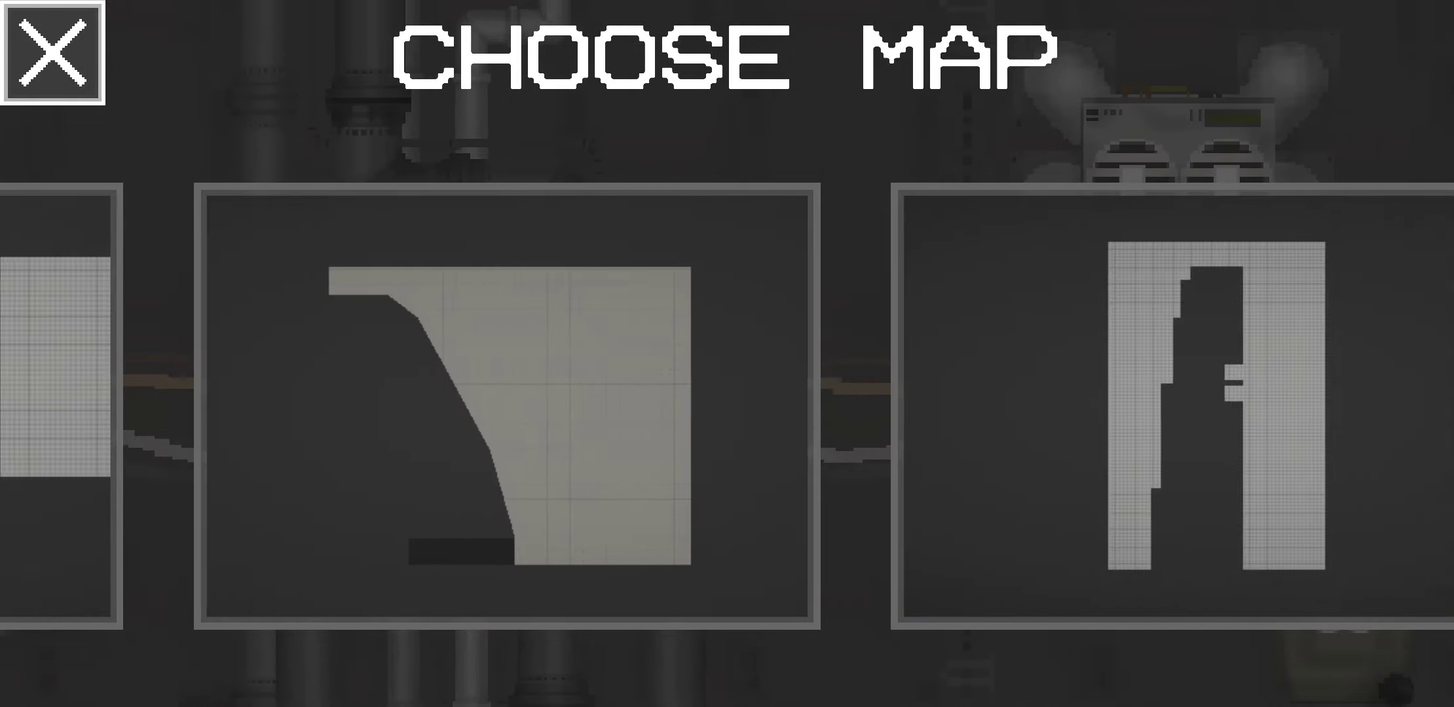
pyautogui.click(500, 398)
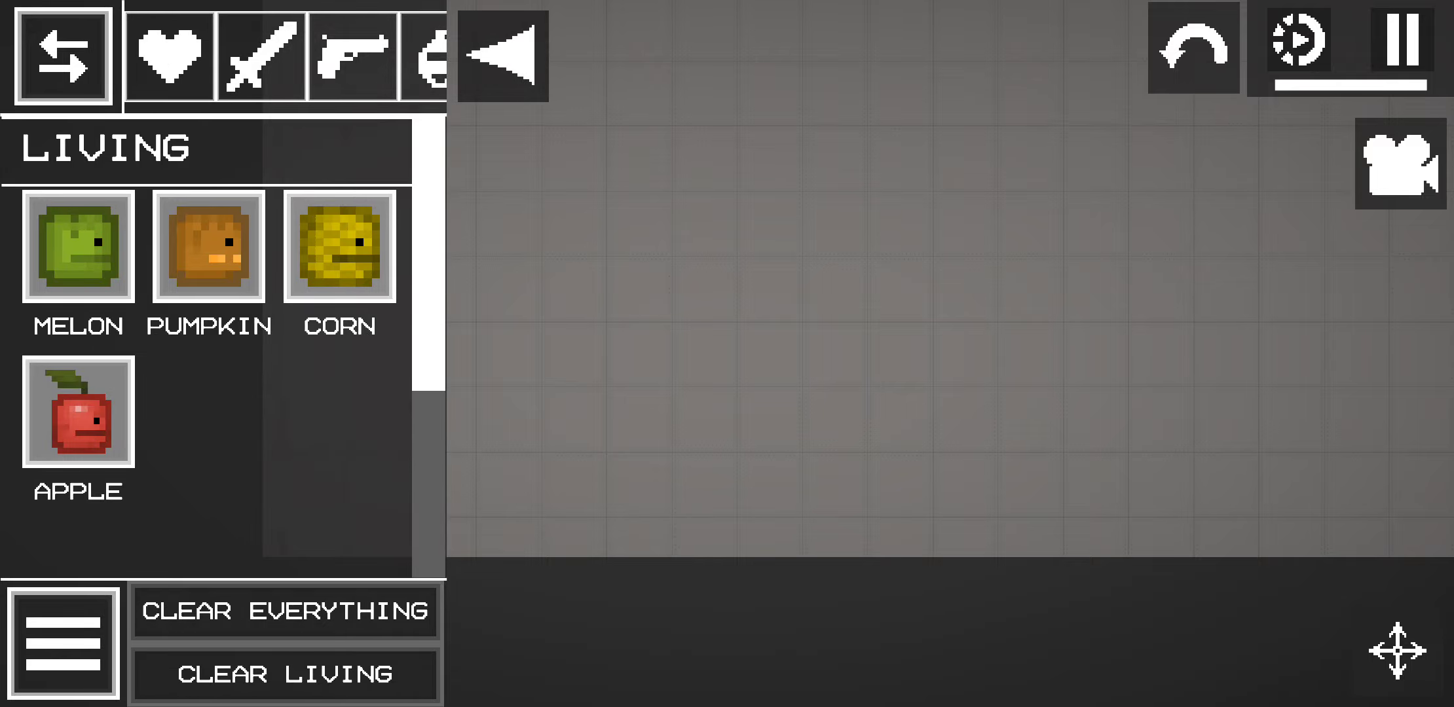
# Browse the melee, firearms and medicine item categories in the catalogue.
pyautogui.click(259, 55)
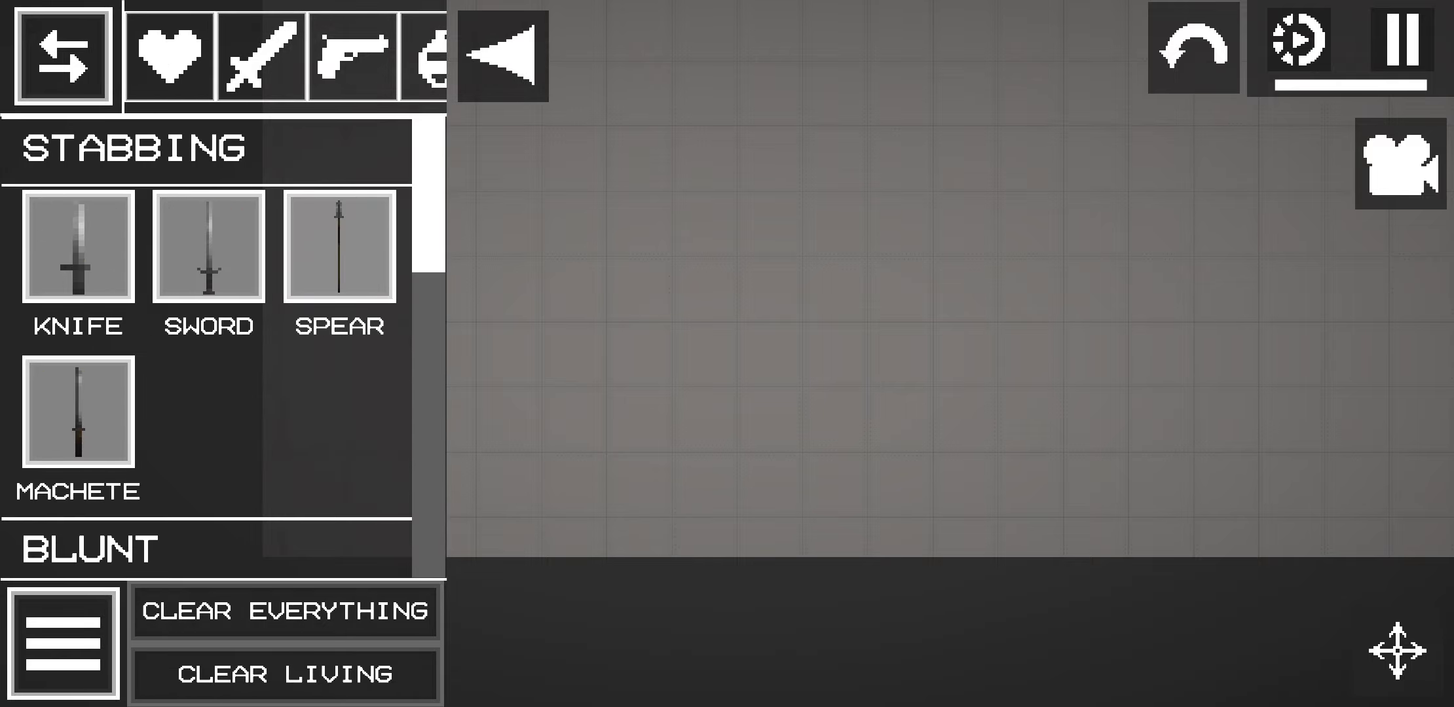
pyautogui.scroll(-3)
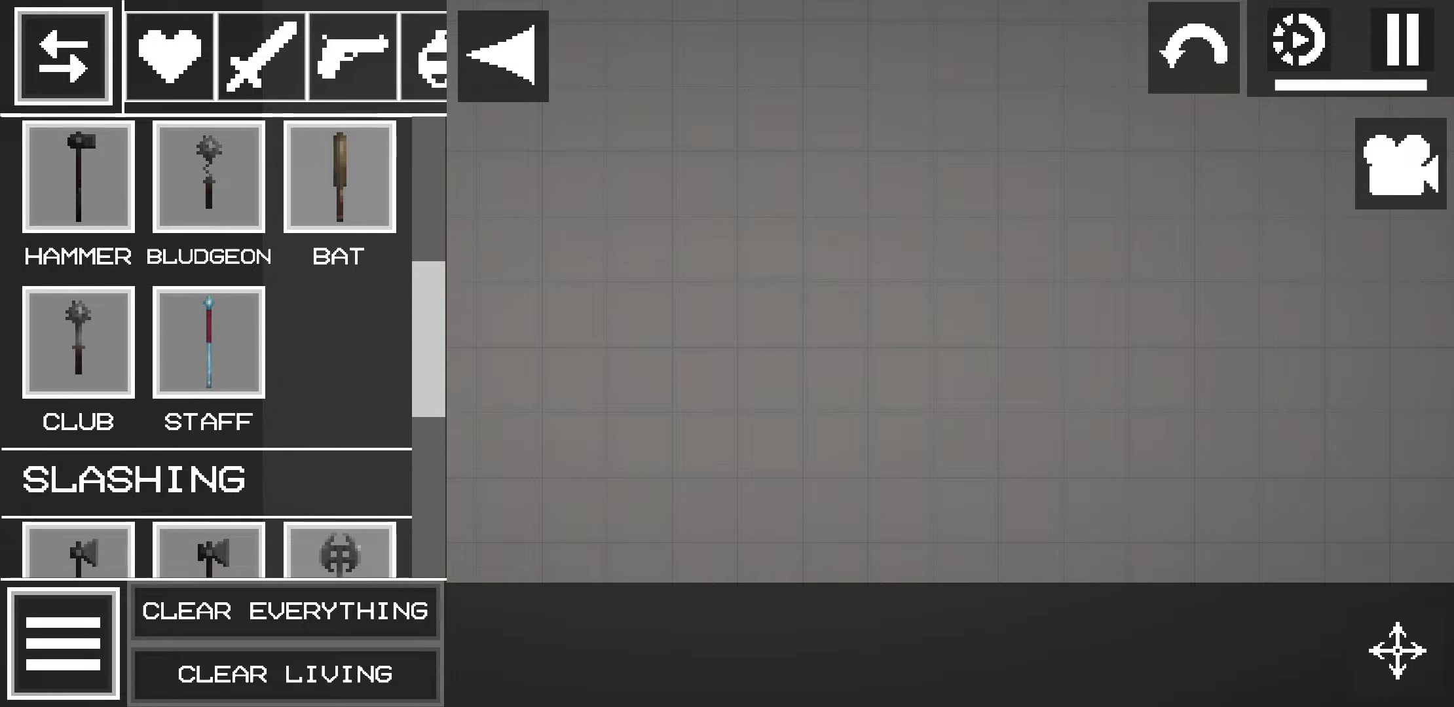
pyautogui.click(351, 54)
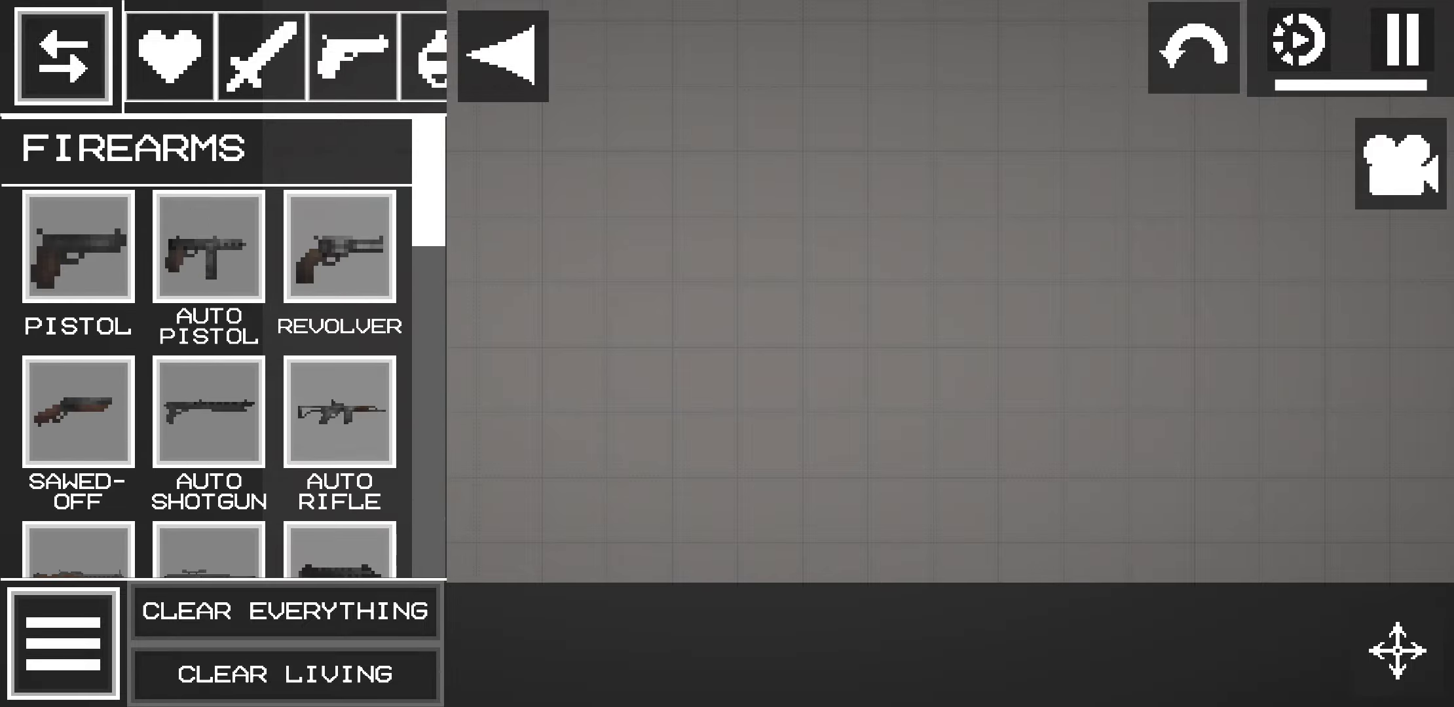
pyautogui.scroll(-3)
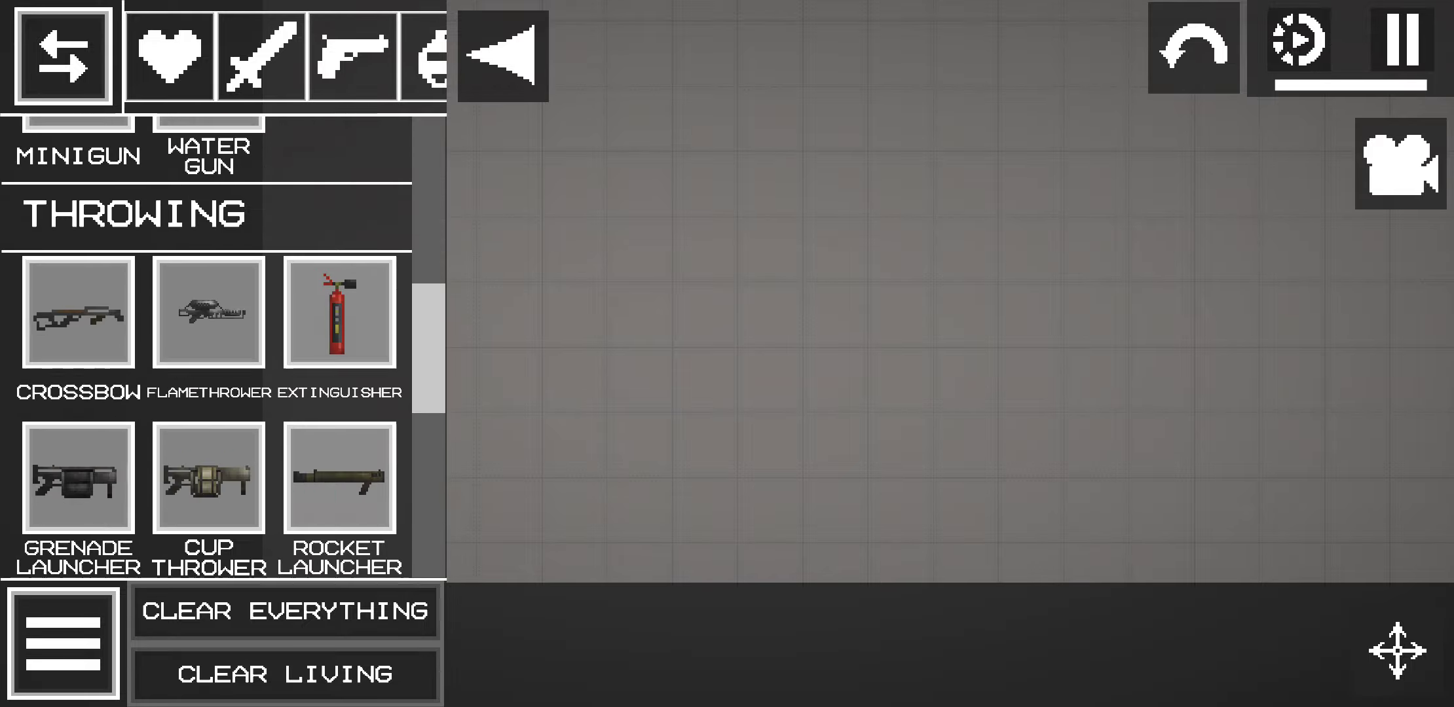
pyautogui.scroll(3)
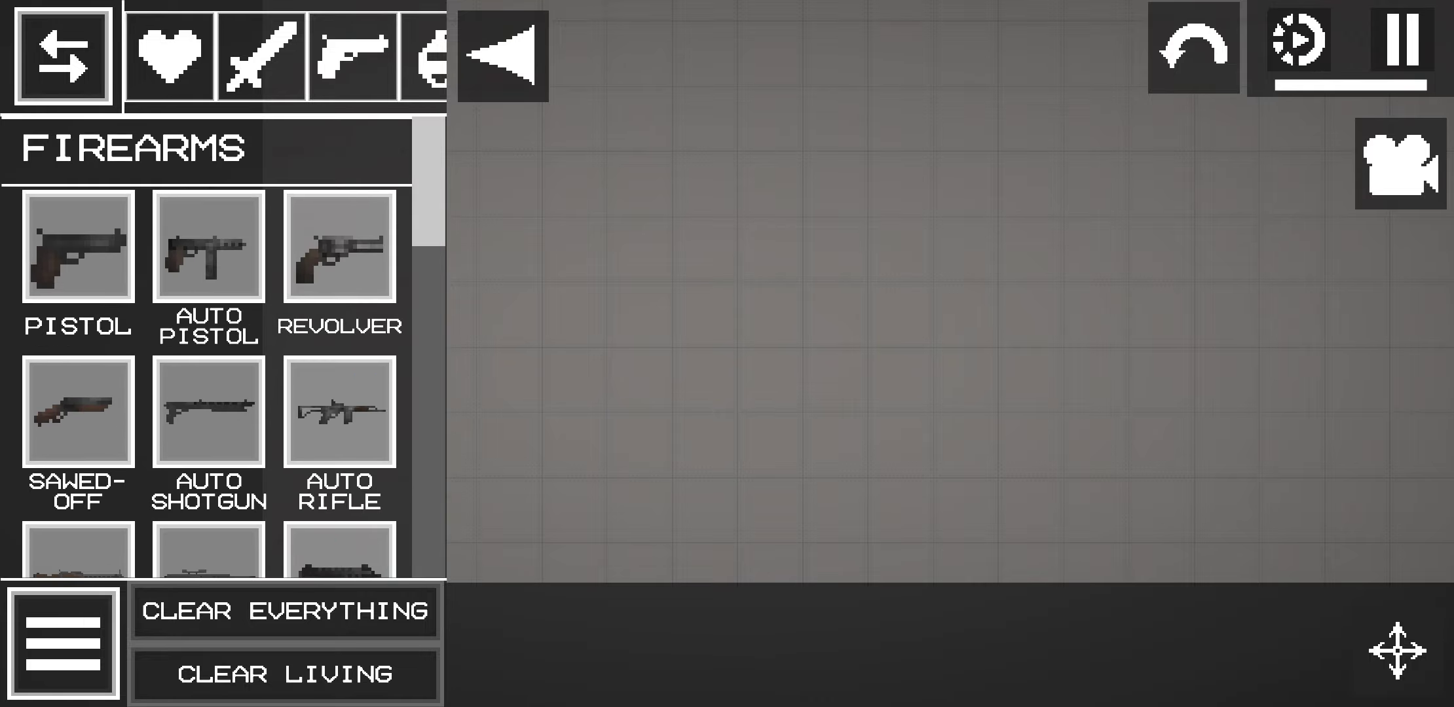
pyautogui.click(360, 55)
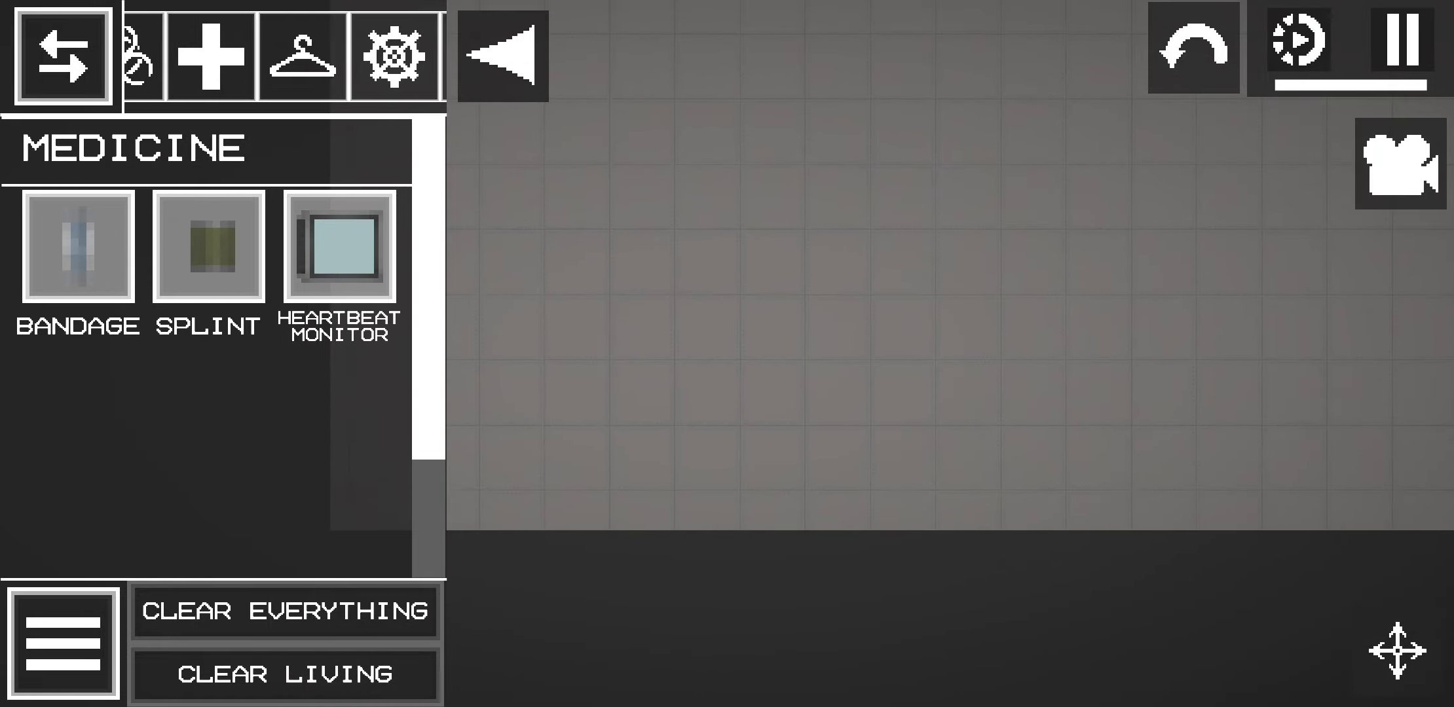
# Browse the miscellaneous objects, then switch to the building pieces like brick wall and glass panel.
pyautogui.click(299, 55)
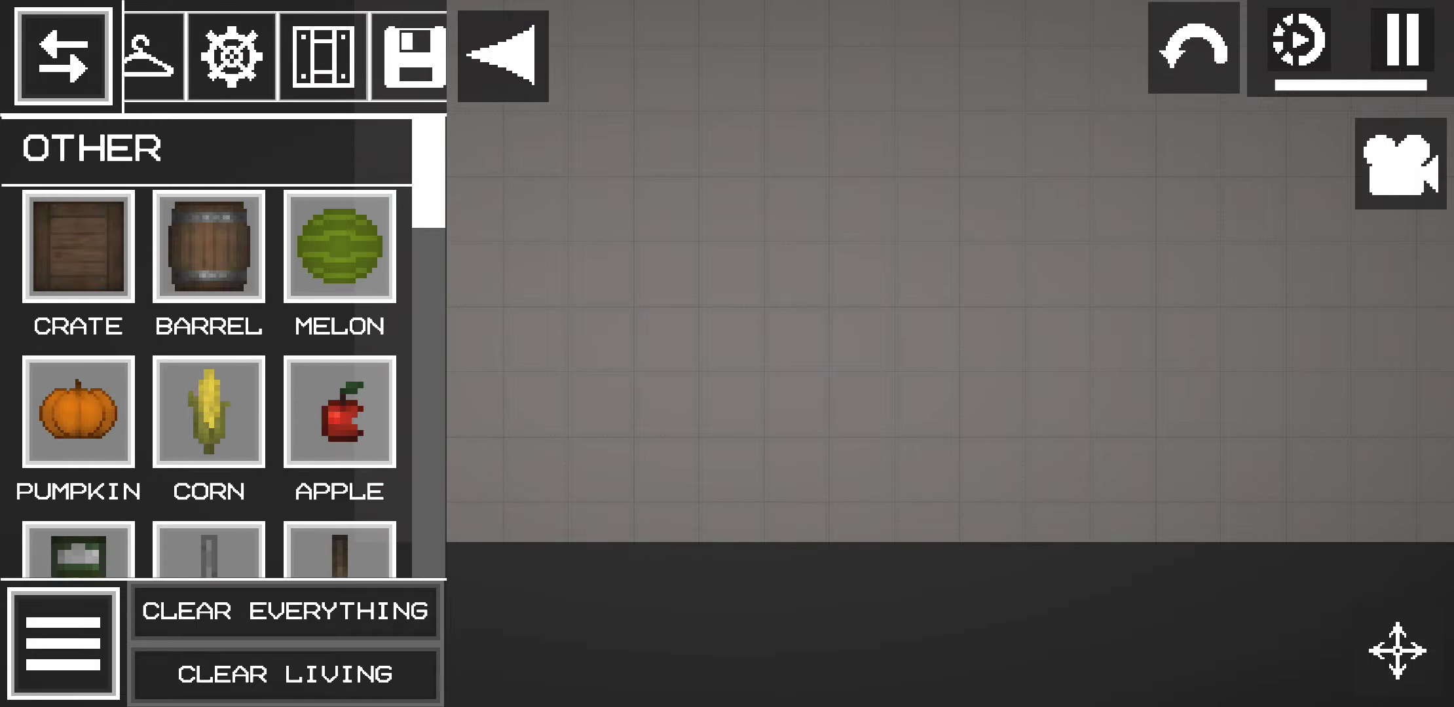
pyautogui.scroll(-3)
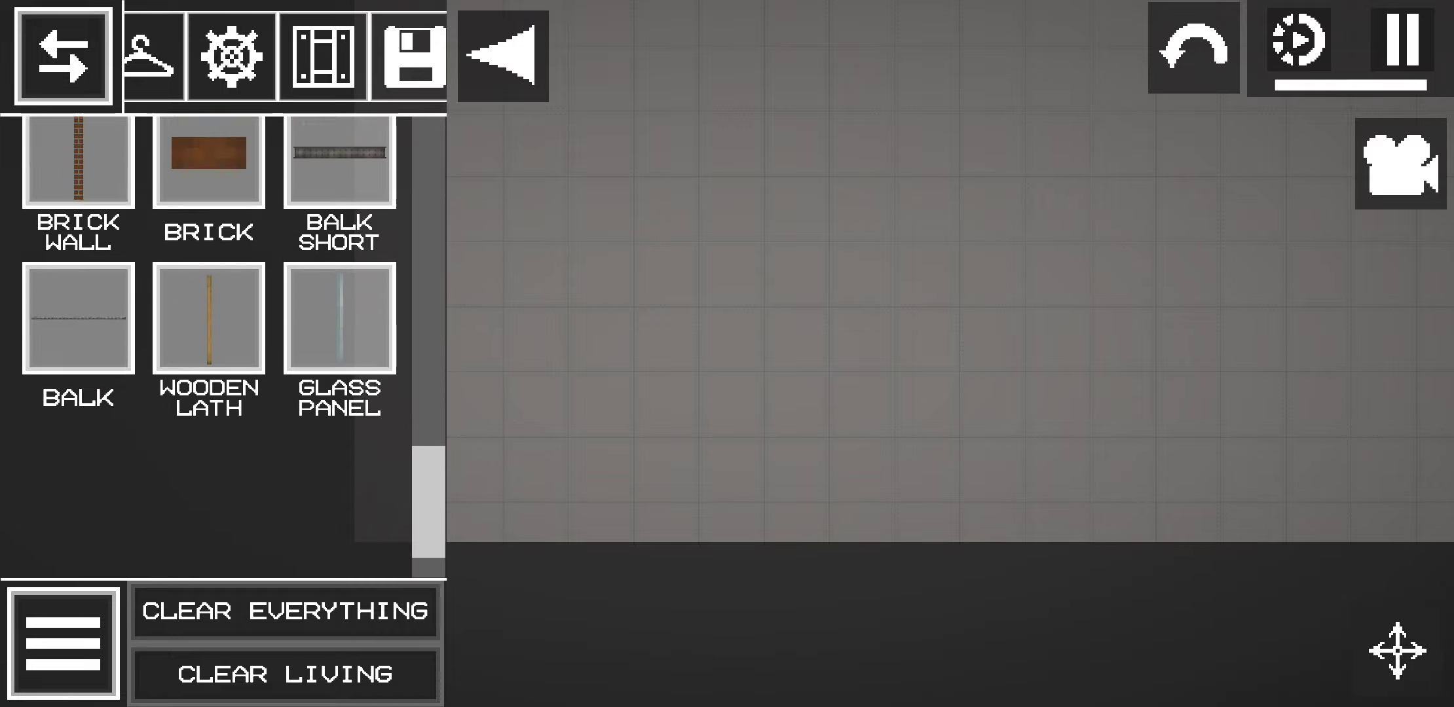
pyautogui.click(148, 55)
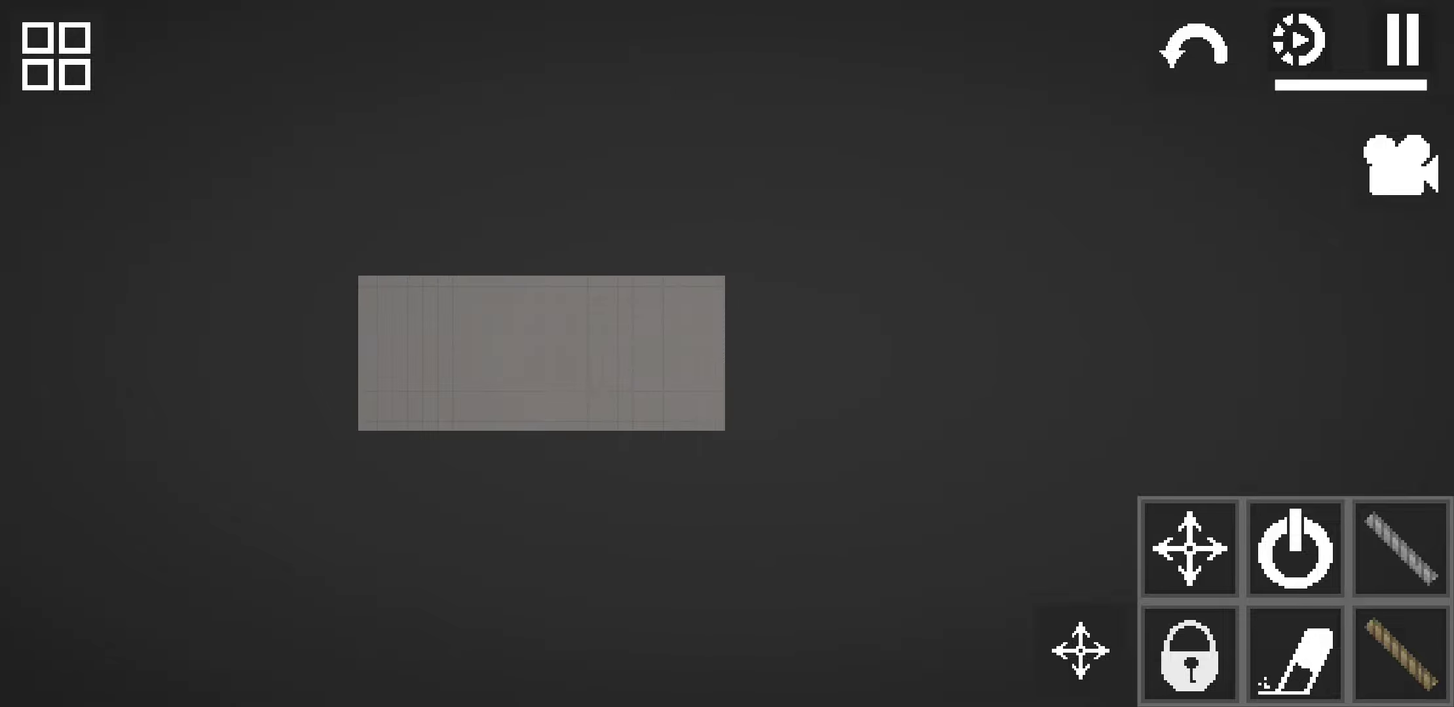
# Reopen the item catalogue on the Copy and Saves sections.
pyautogui.click(55, 55)
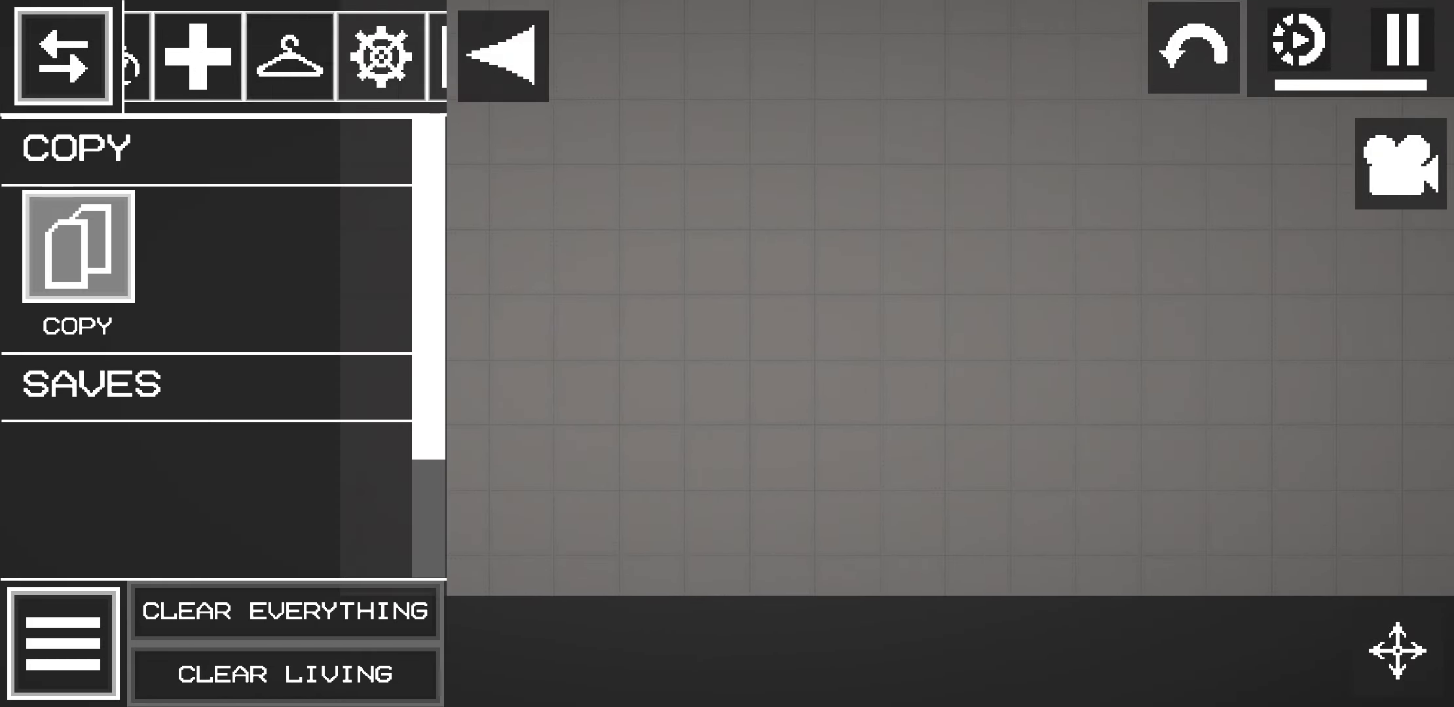
# Show the copy preview and close it, leaving a melon standing at the floor's edge.
pyautogui.click(151, 55)
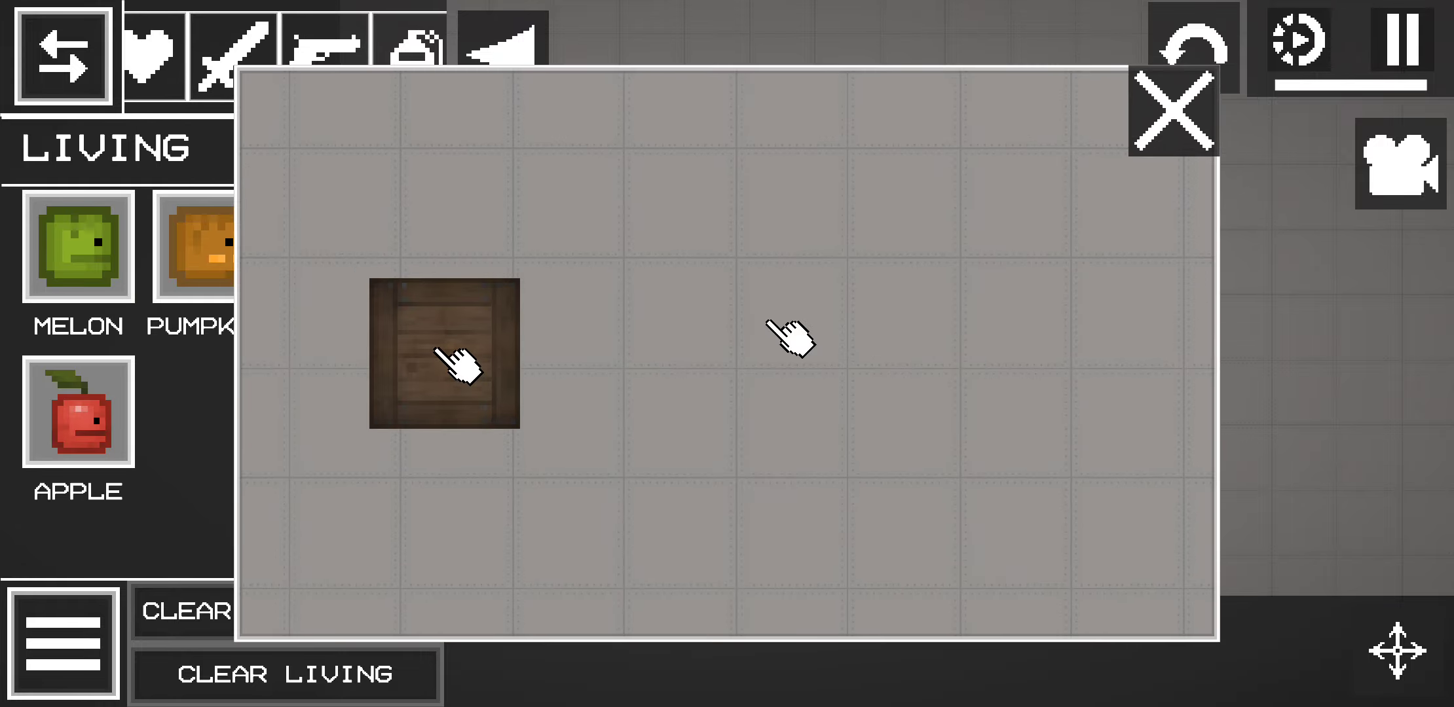
pyautogui.click(1171, 110)
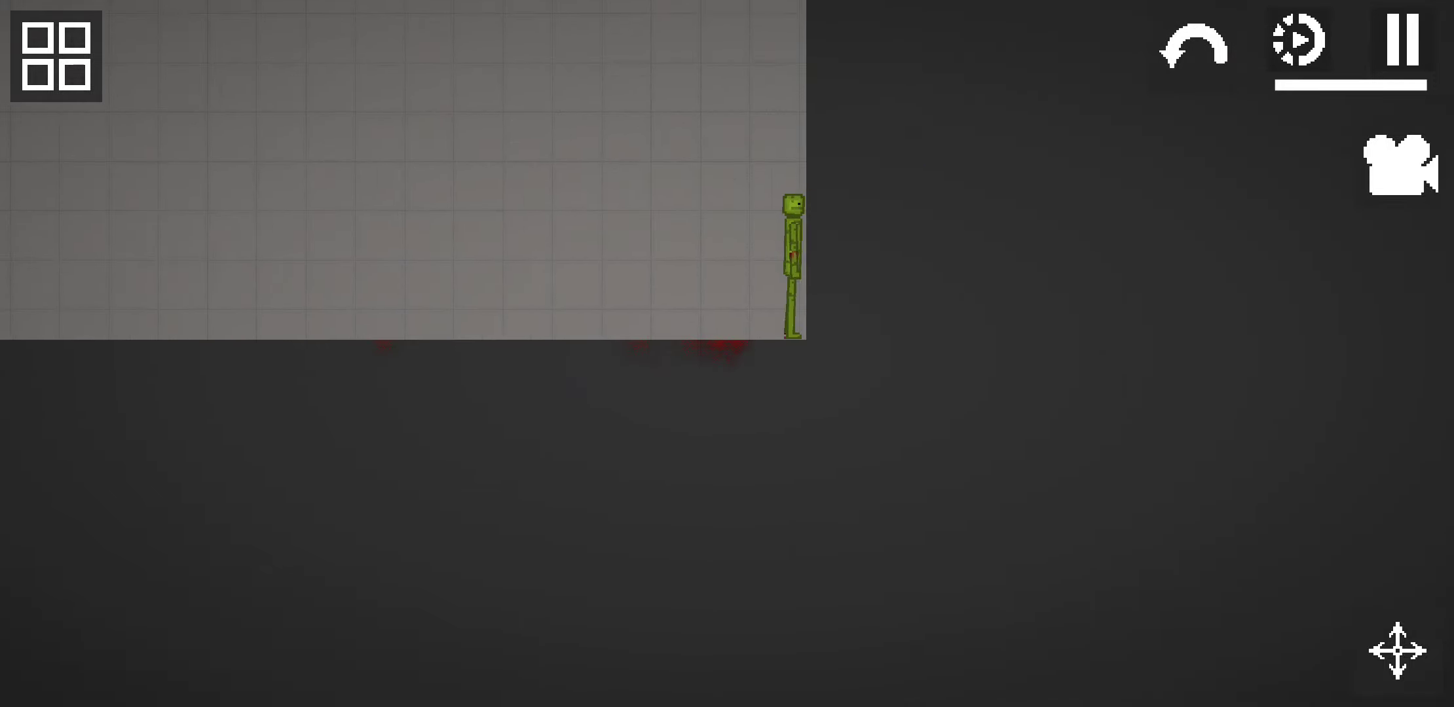
# Spawn a glass panel and a wooden lath from Build and knock the melon flat with the lath.
pyautogui.click(54, 54)
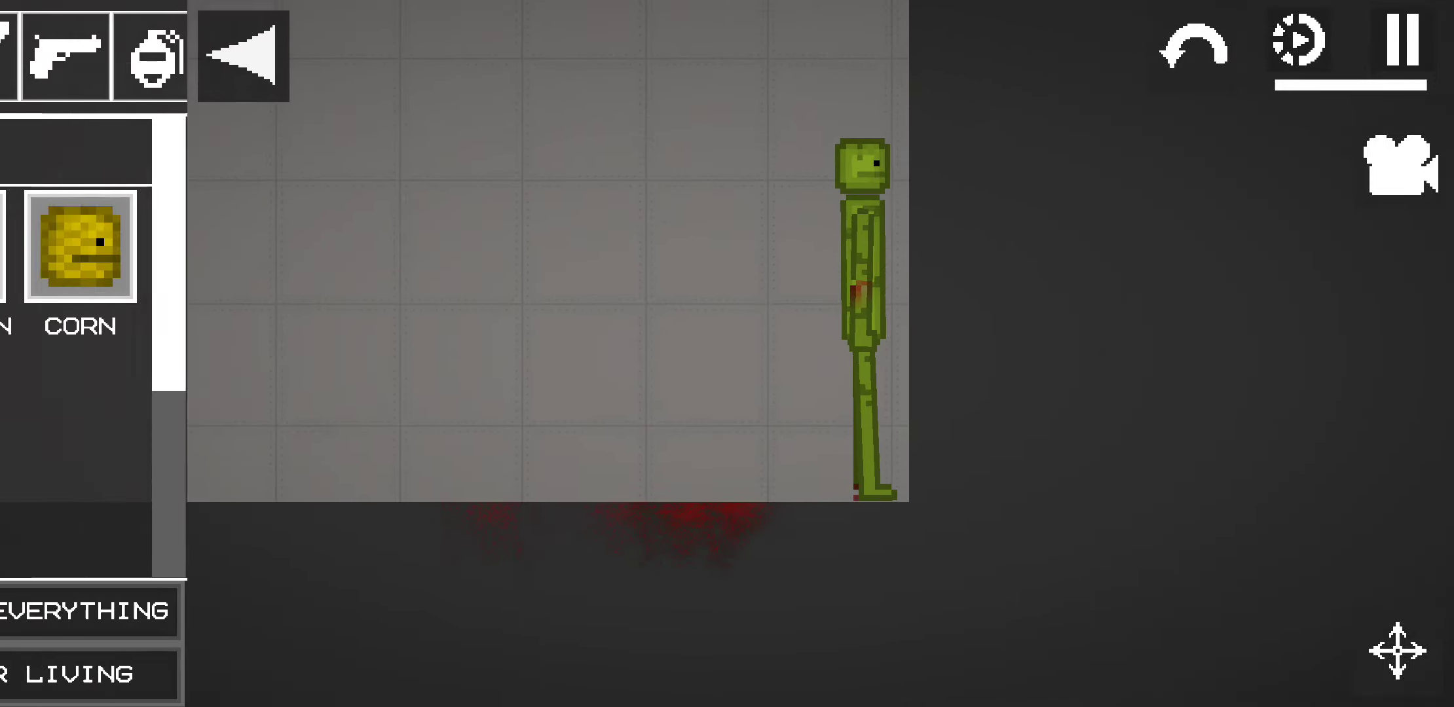
pyautogui.click(60, 55)
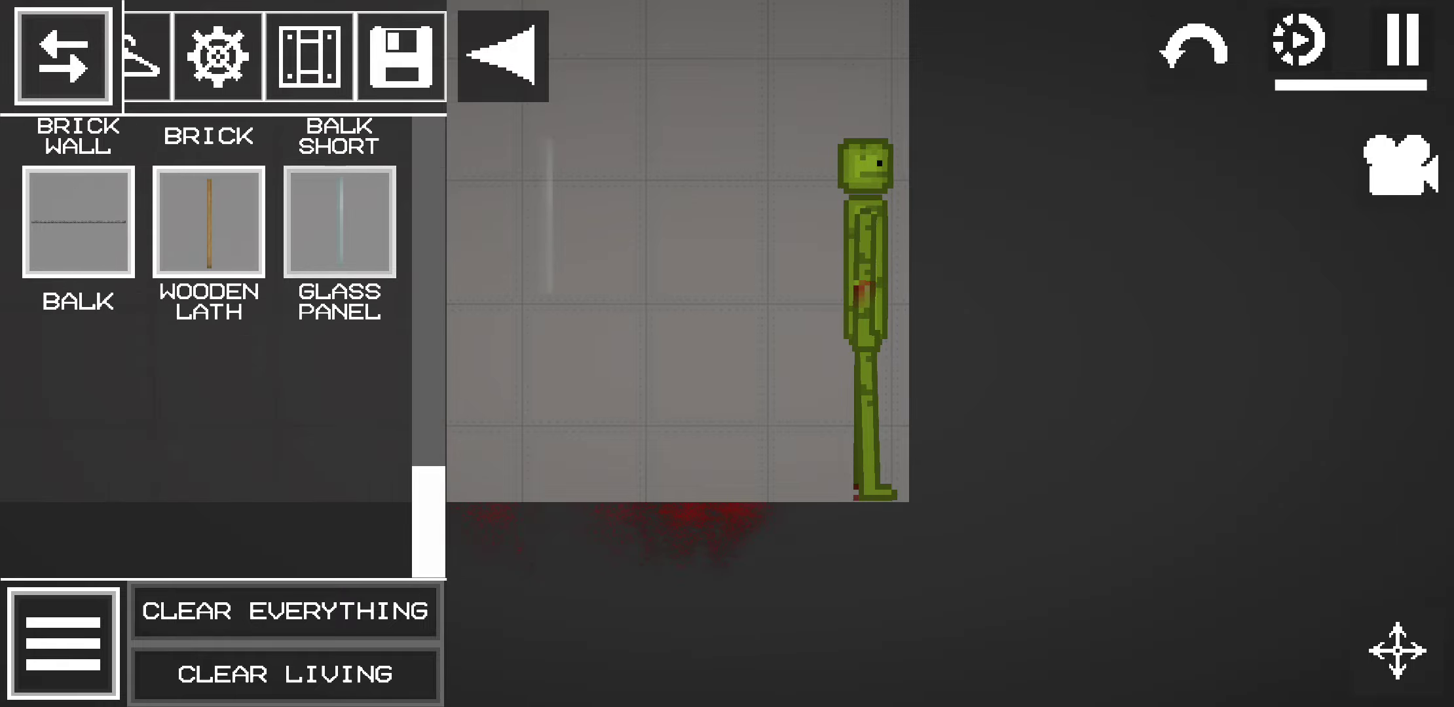
pyautogui.click(62, 55)
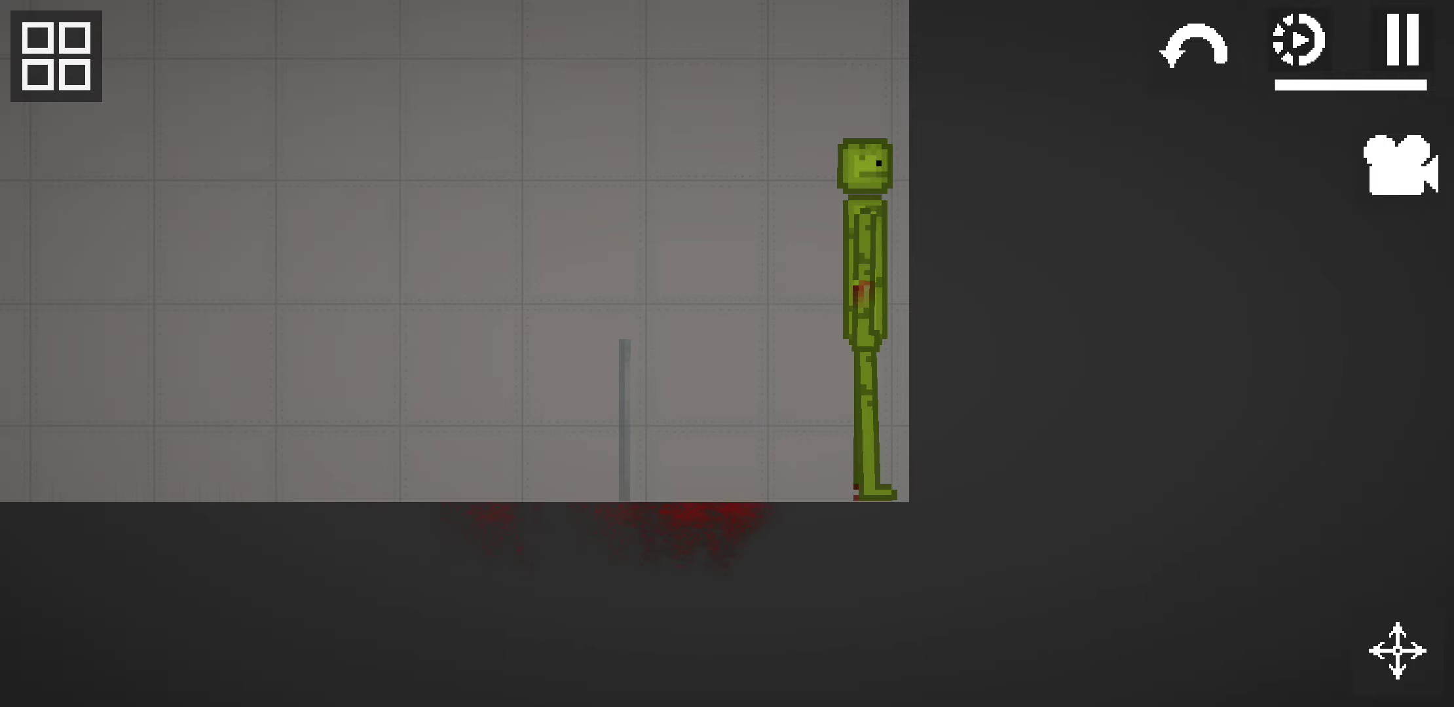
pyautogui.click(55, 55)
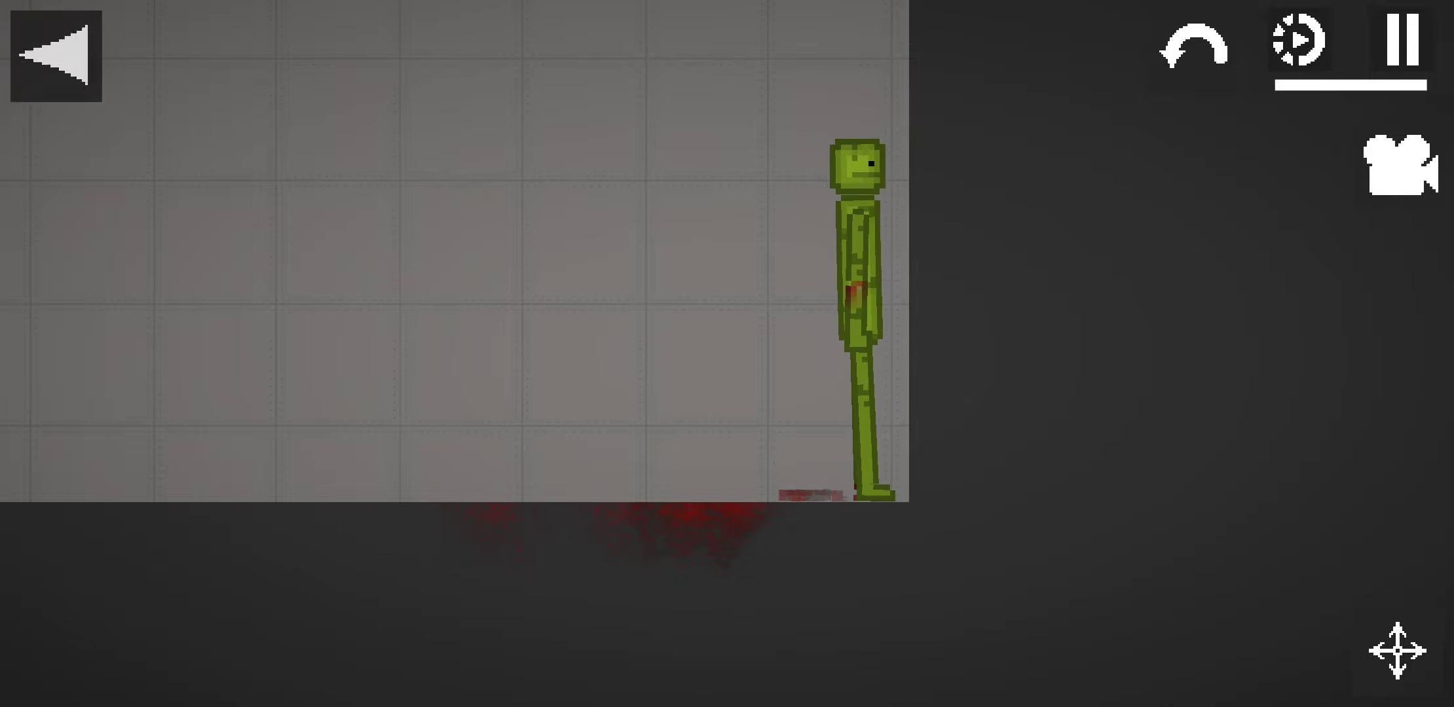
pyautogui.click(57, 53)
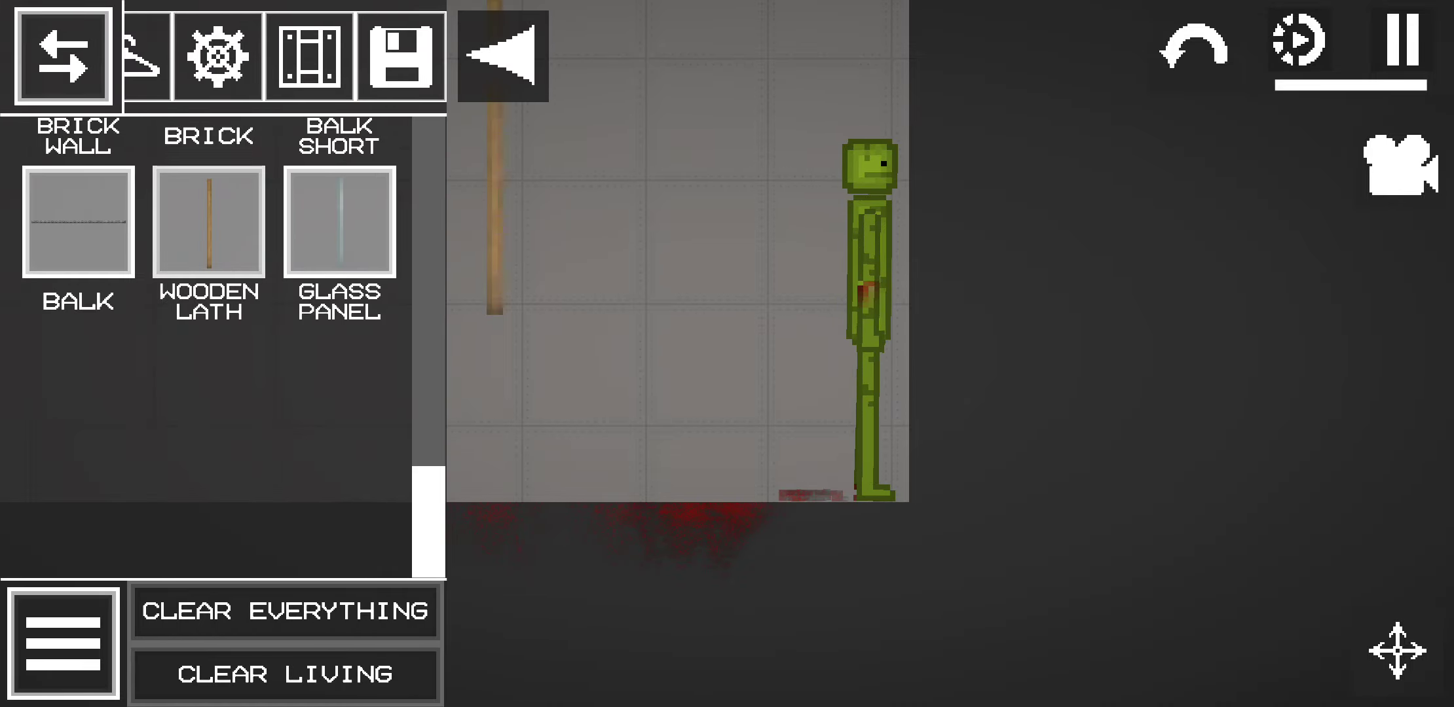
pyautogui.click(62, 55)
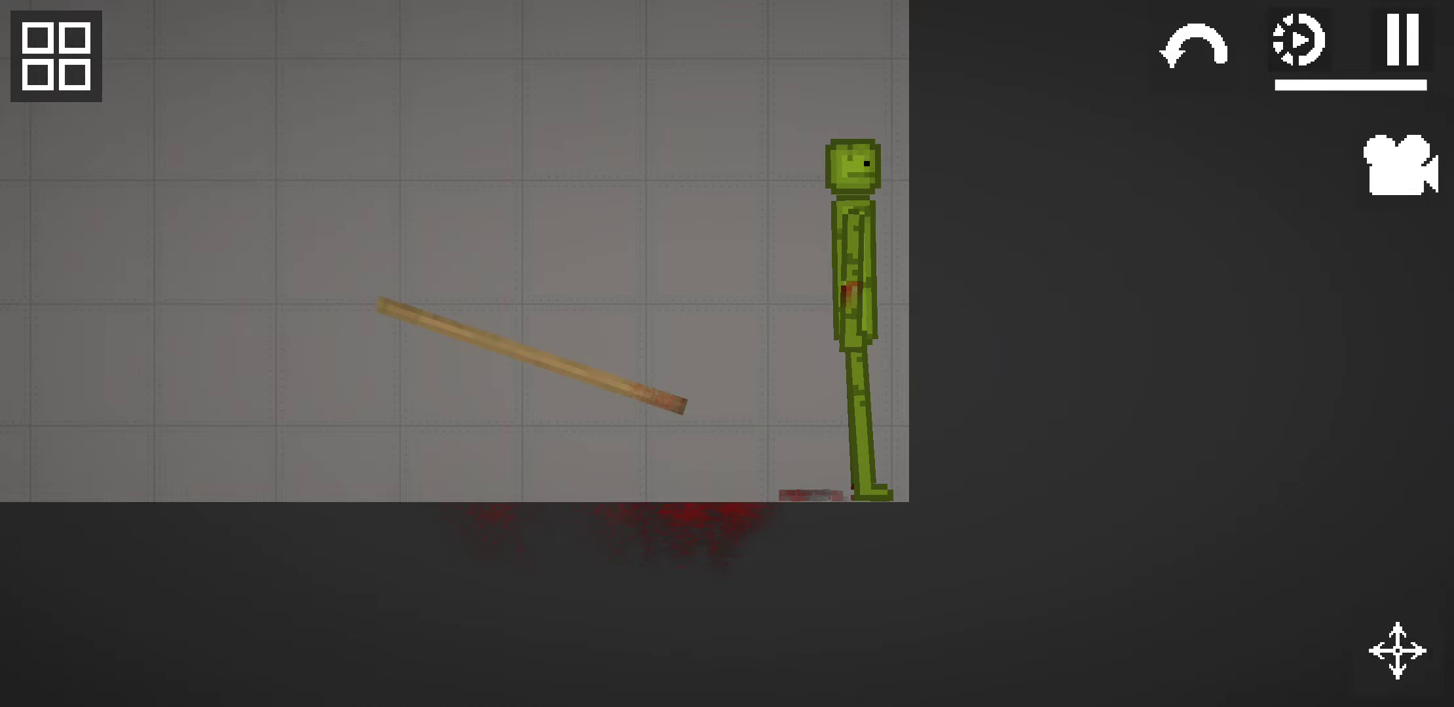
pyautogui.click(52, 54)
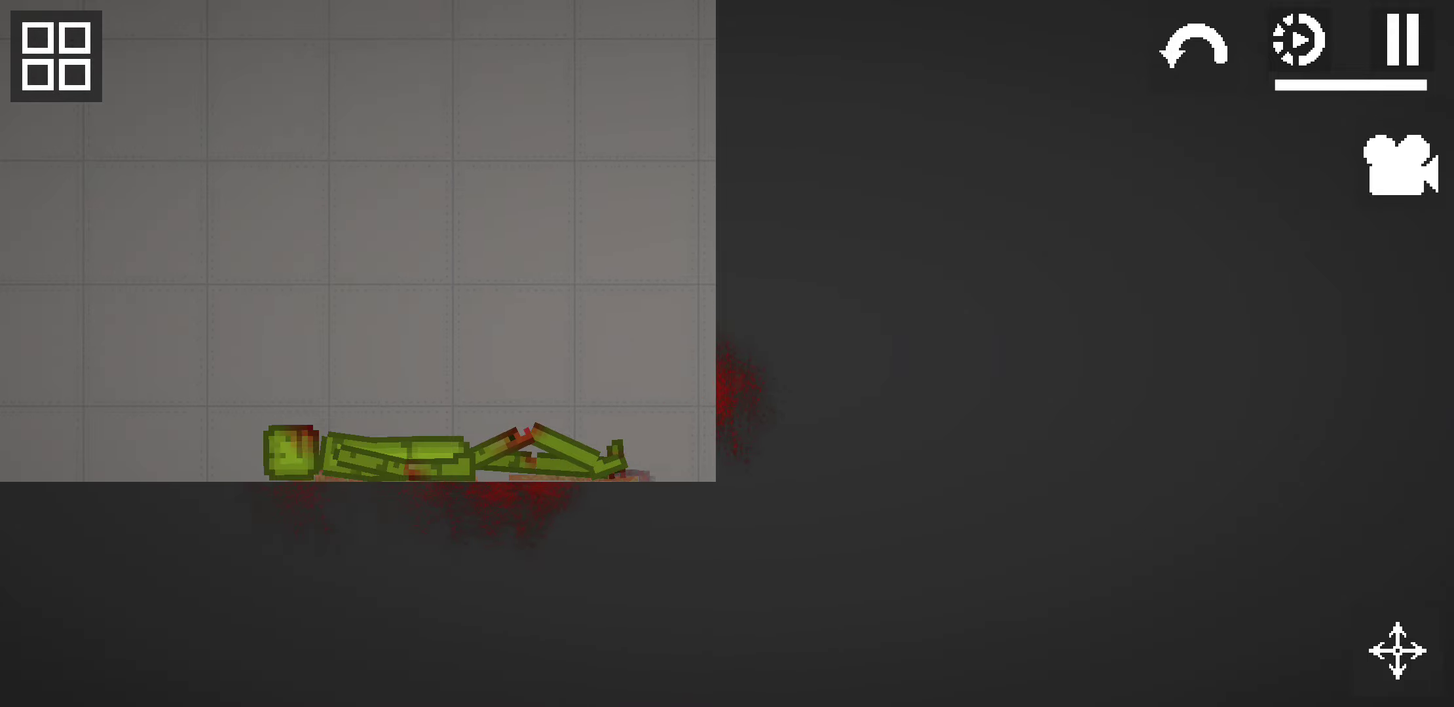
# Spawn a second melon from the Living creatures beside the fallen one.
pyautogui.click(54, 55)
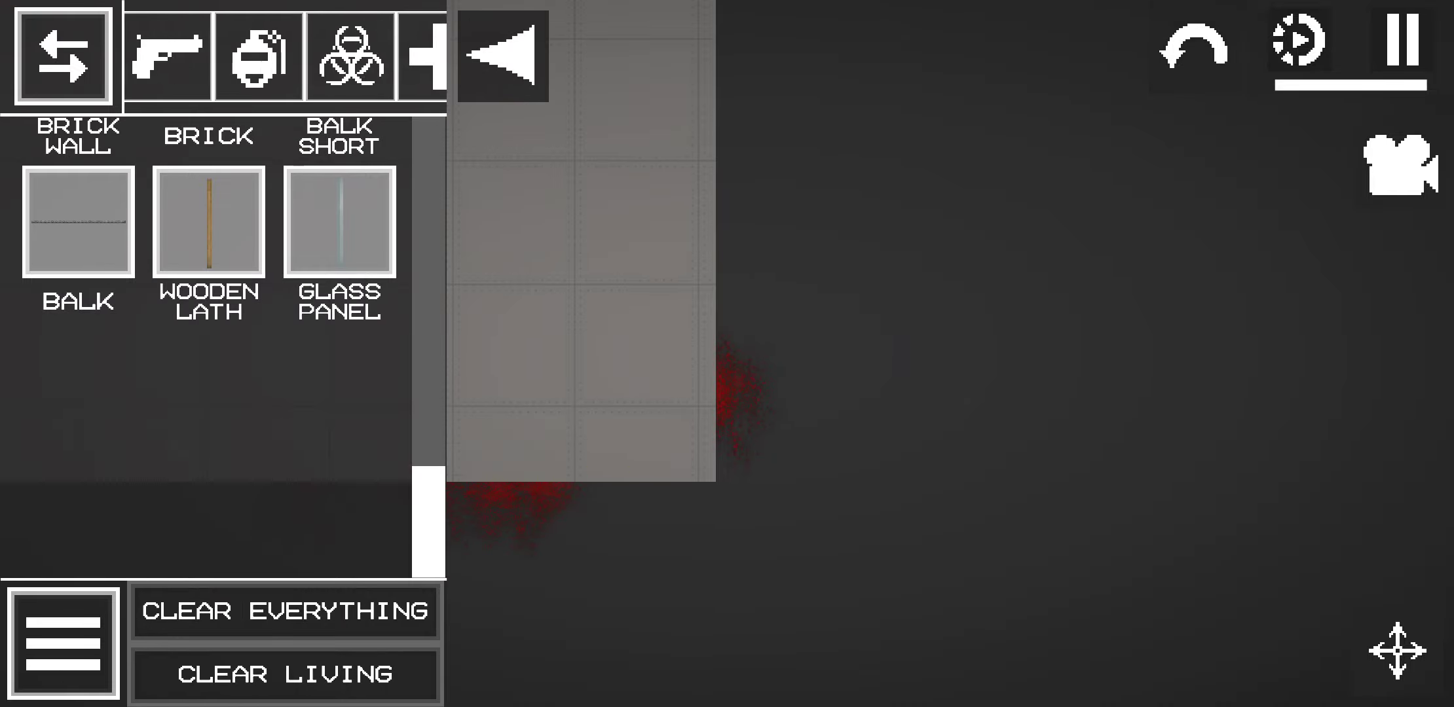
pyautogui.click(166, 55)
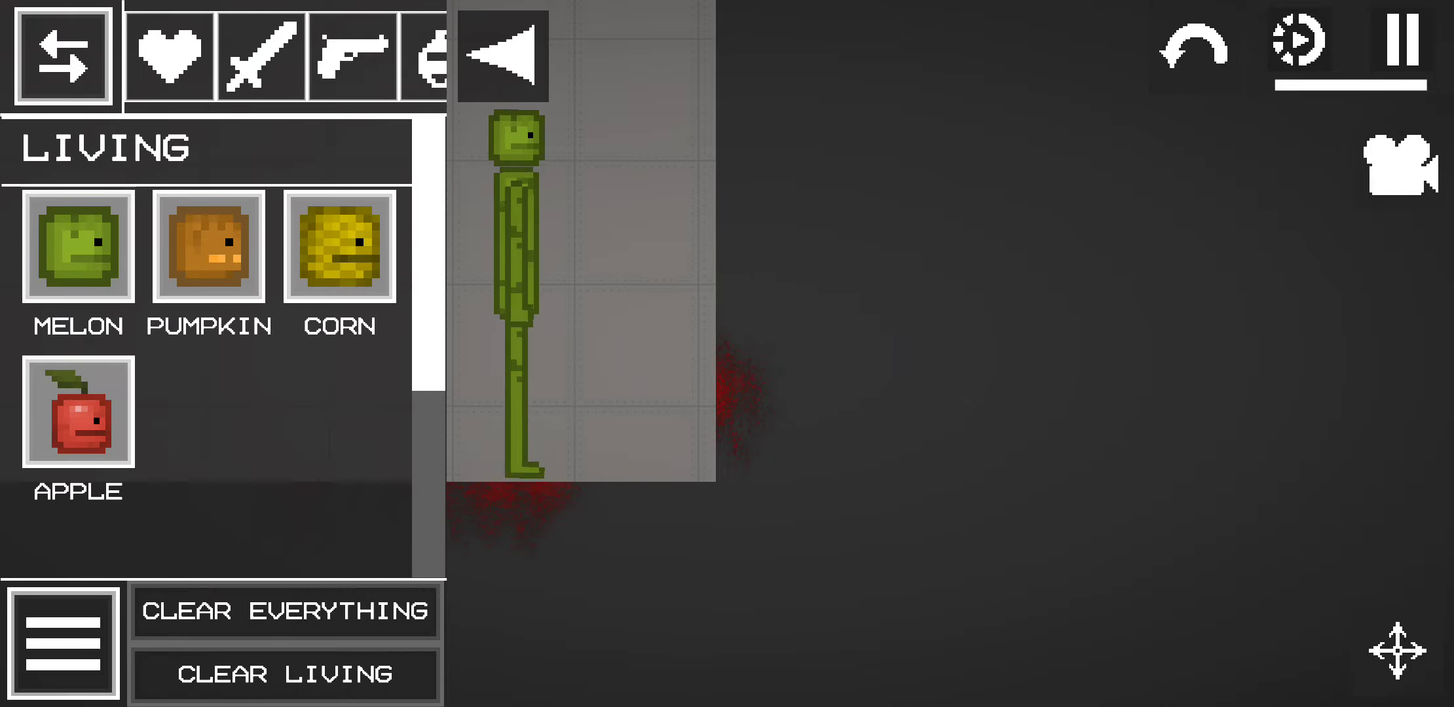
pyautogui.click(62, 55)
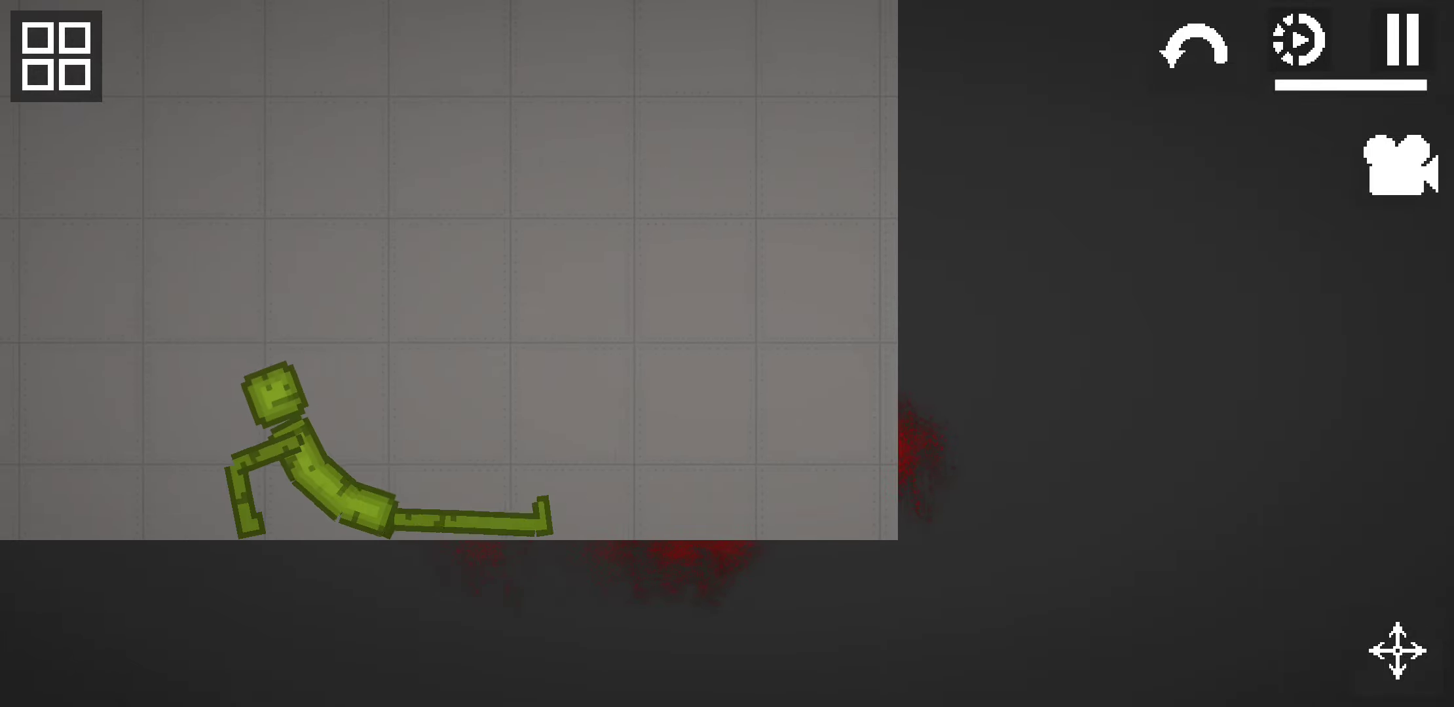
pyautogui.click(1194, 45)
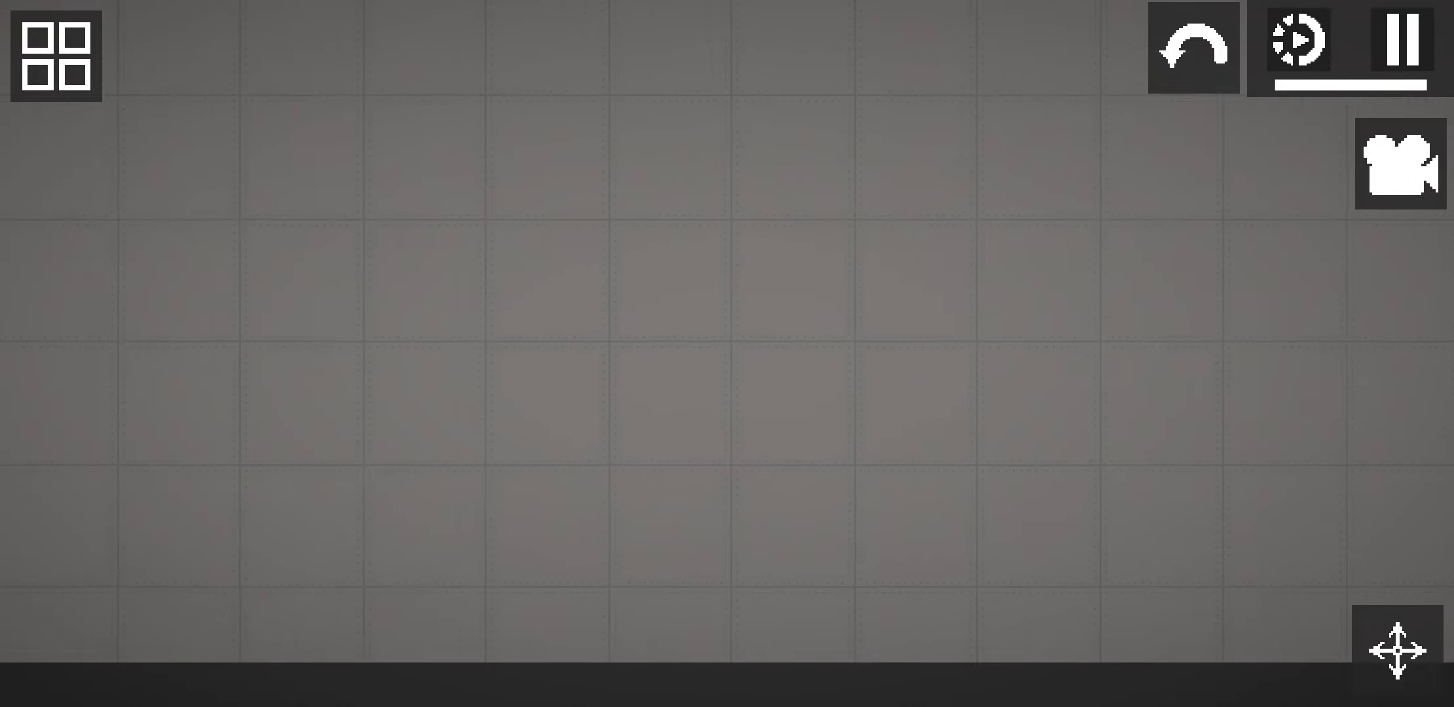
# Reopen the item catalogue to spawn melons and a brick wall to drop on them.
pyautogui.click(52, 54)
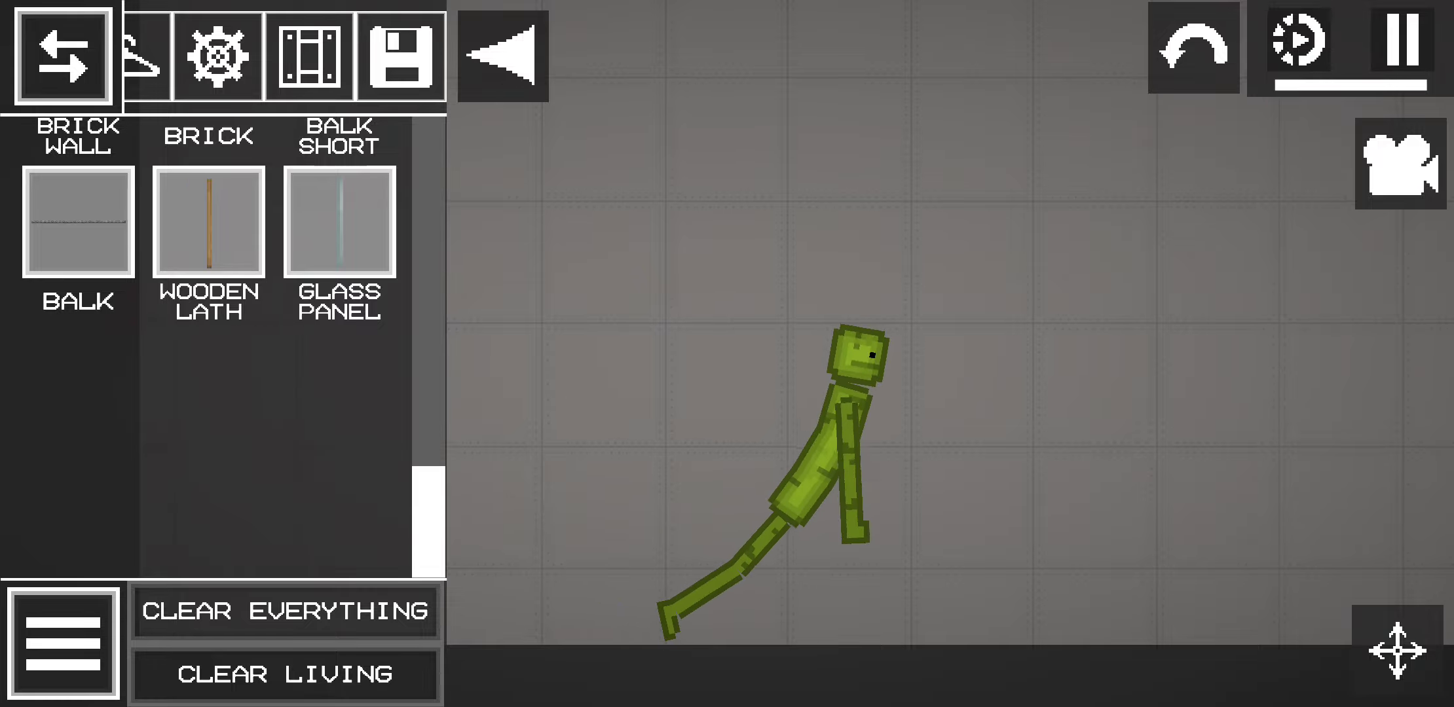
pyautogui.scroll(3)
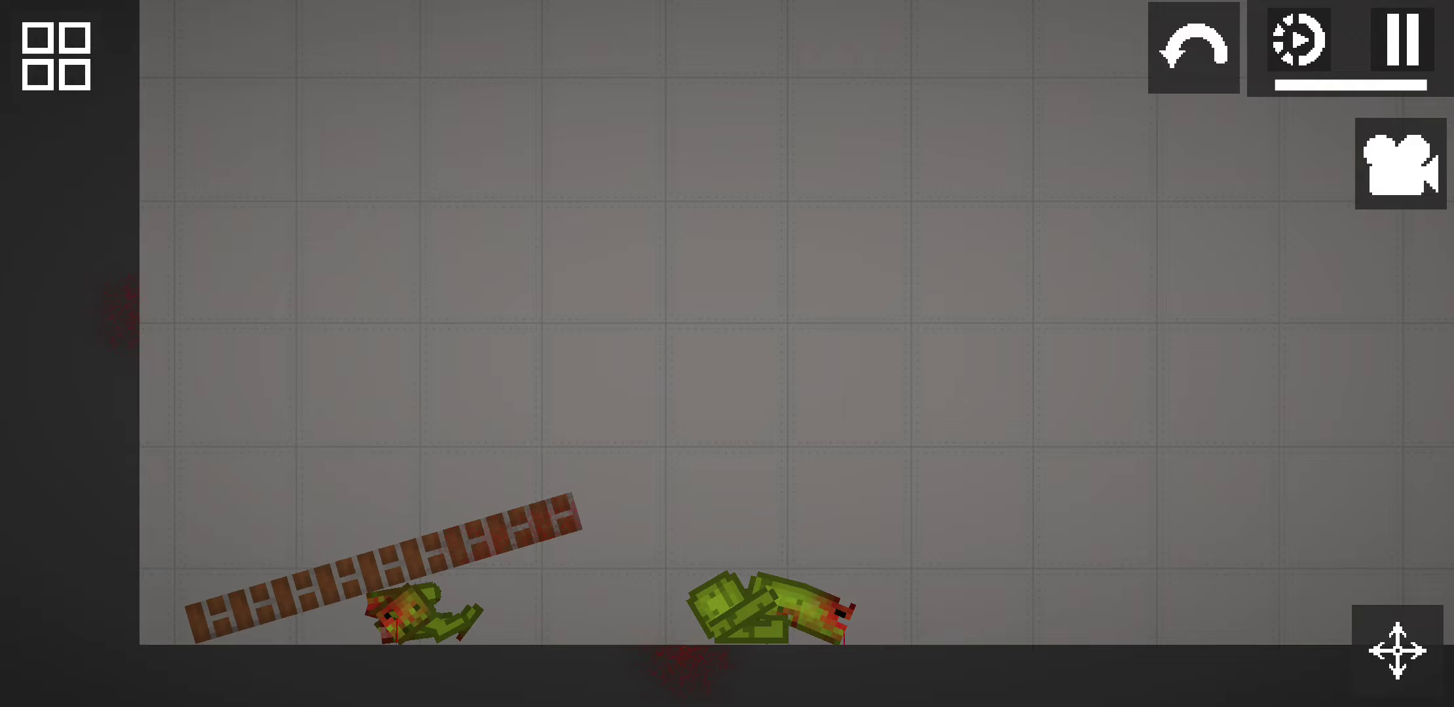
pyautogui.click(52, 55)
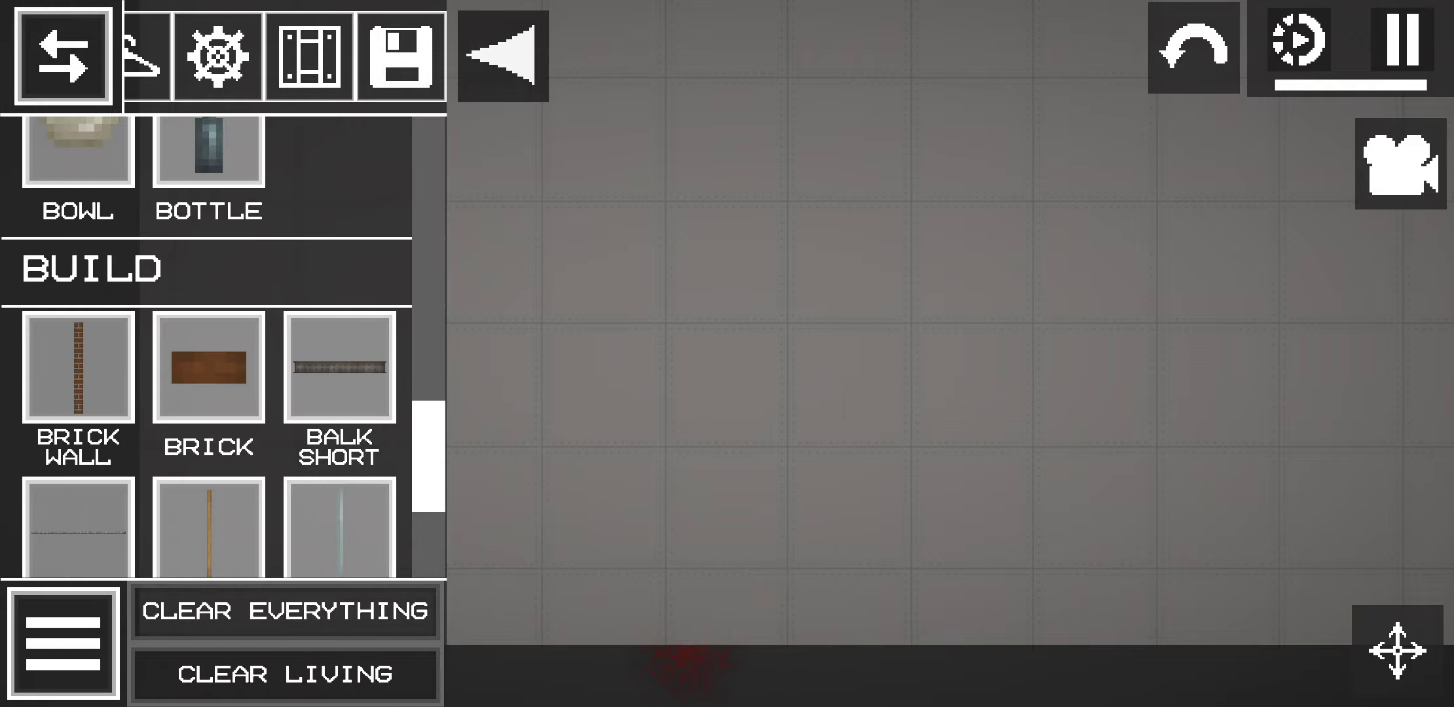
pyautogui.click(338, 368)
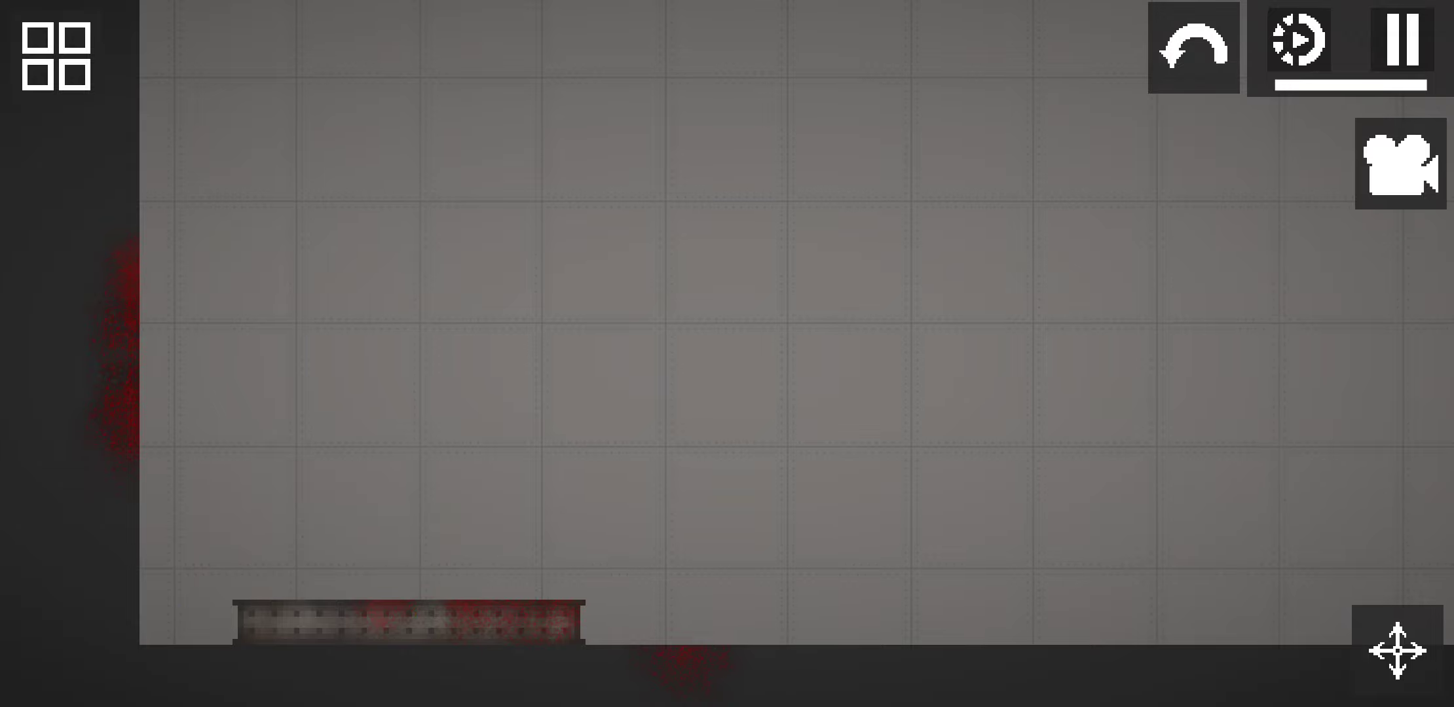
pyautogui.click(55, 55)
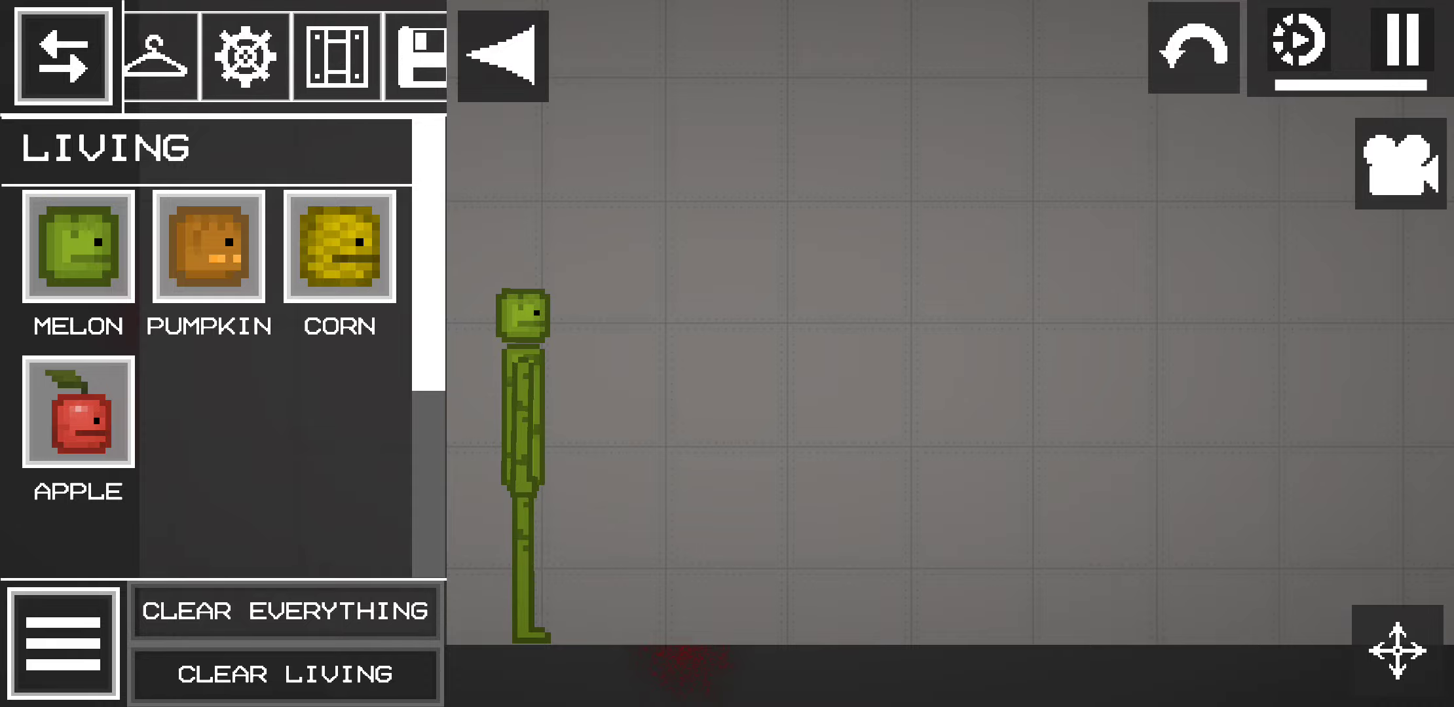
pyautogui.scroll(-3)
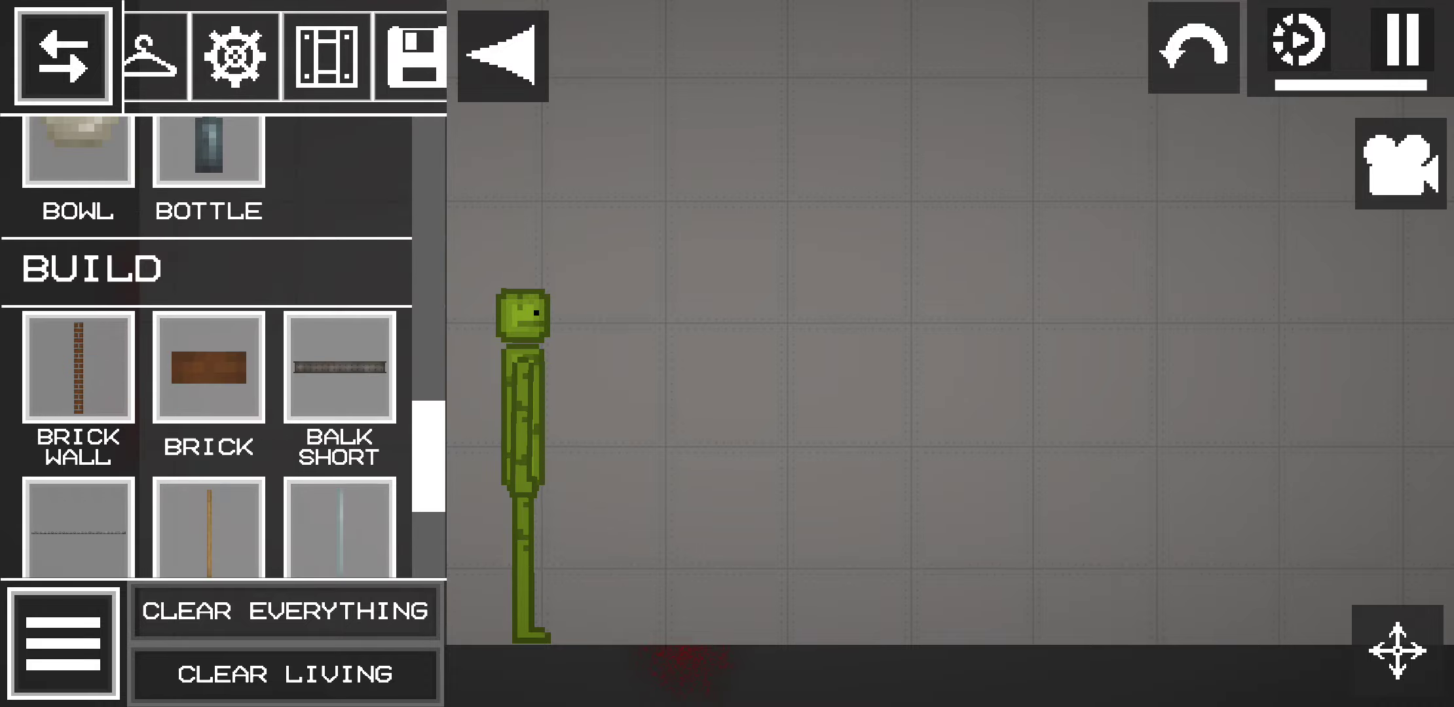
pyautogui.scroll(3)
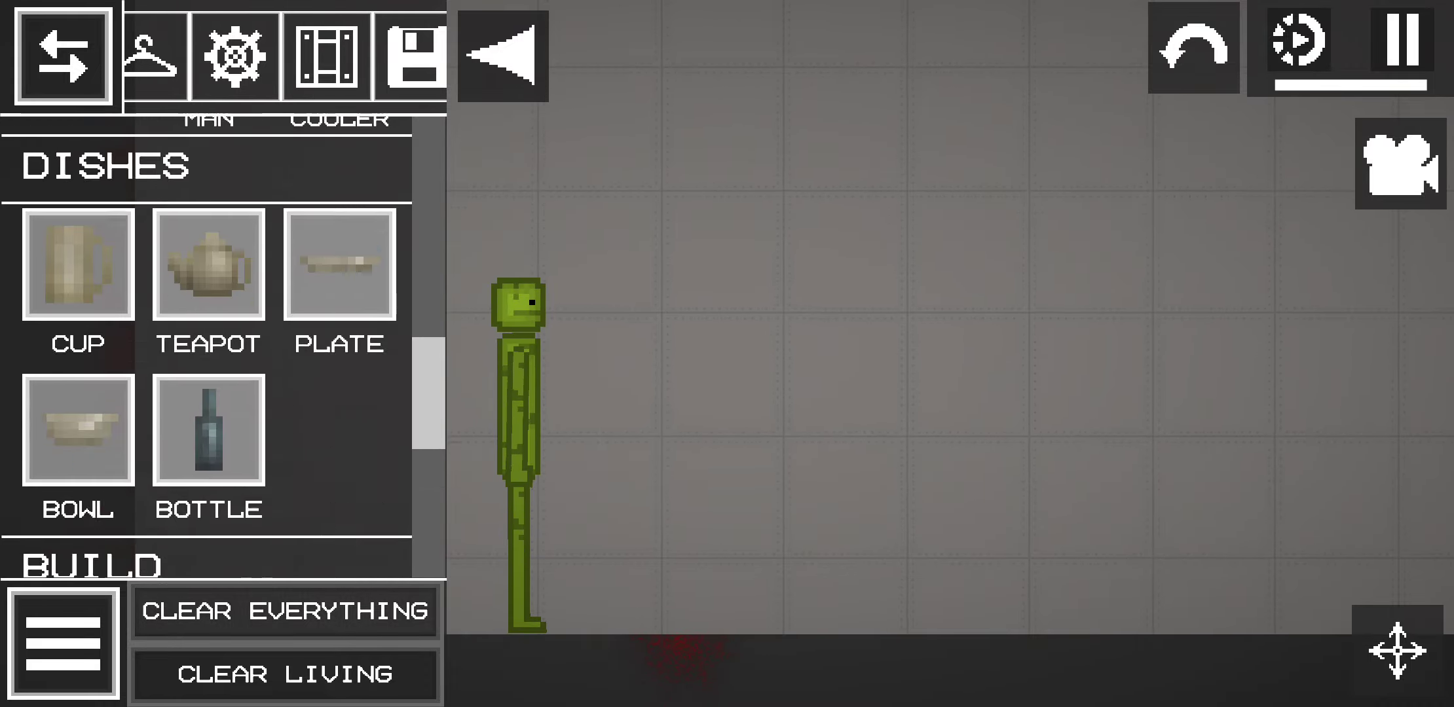
pyautogui.scroll(-3)
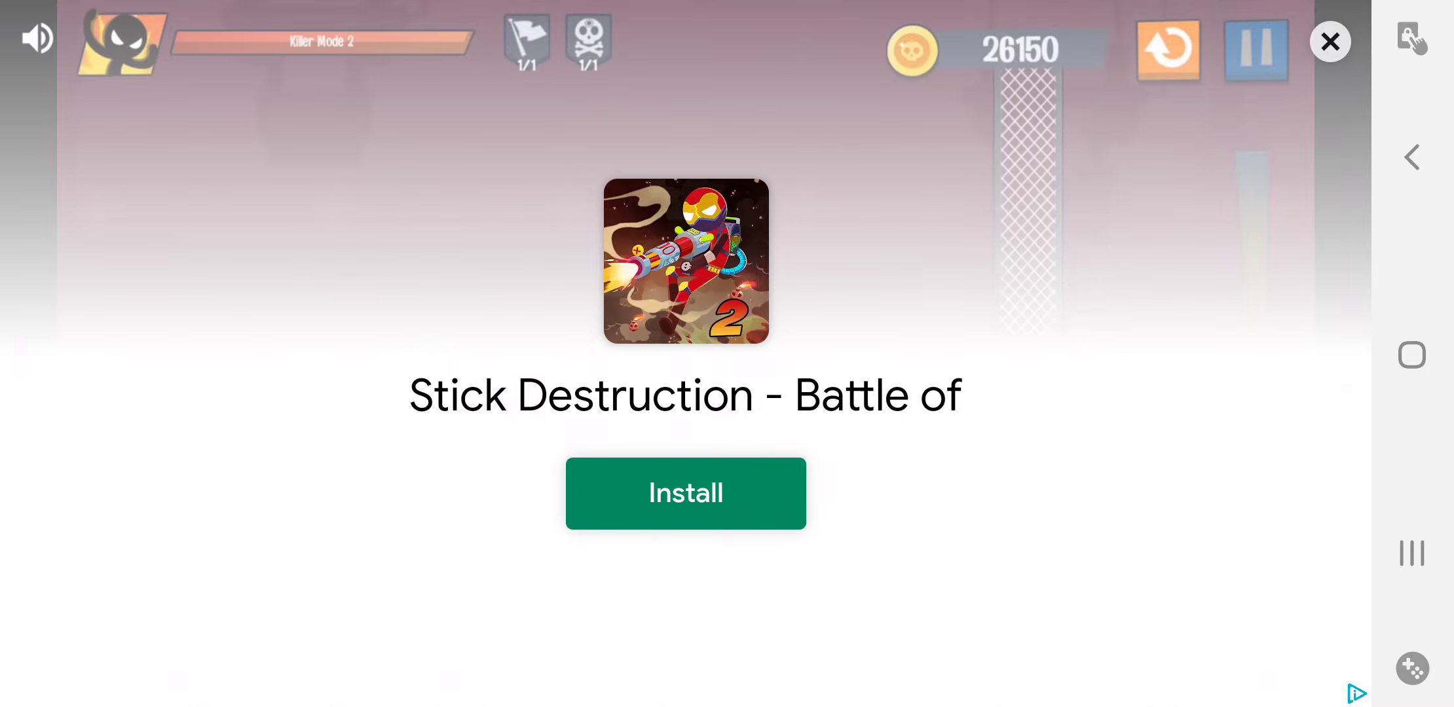
# Dismiss the full-screen advertisement to return to the sandbox.
pyautogui.click(1329, 41)
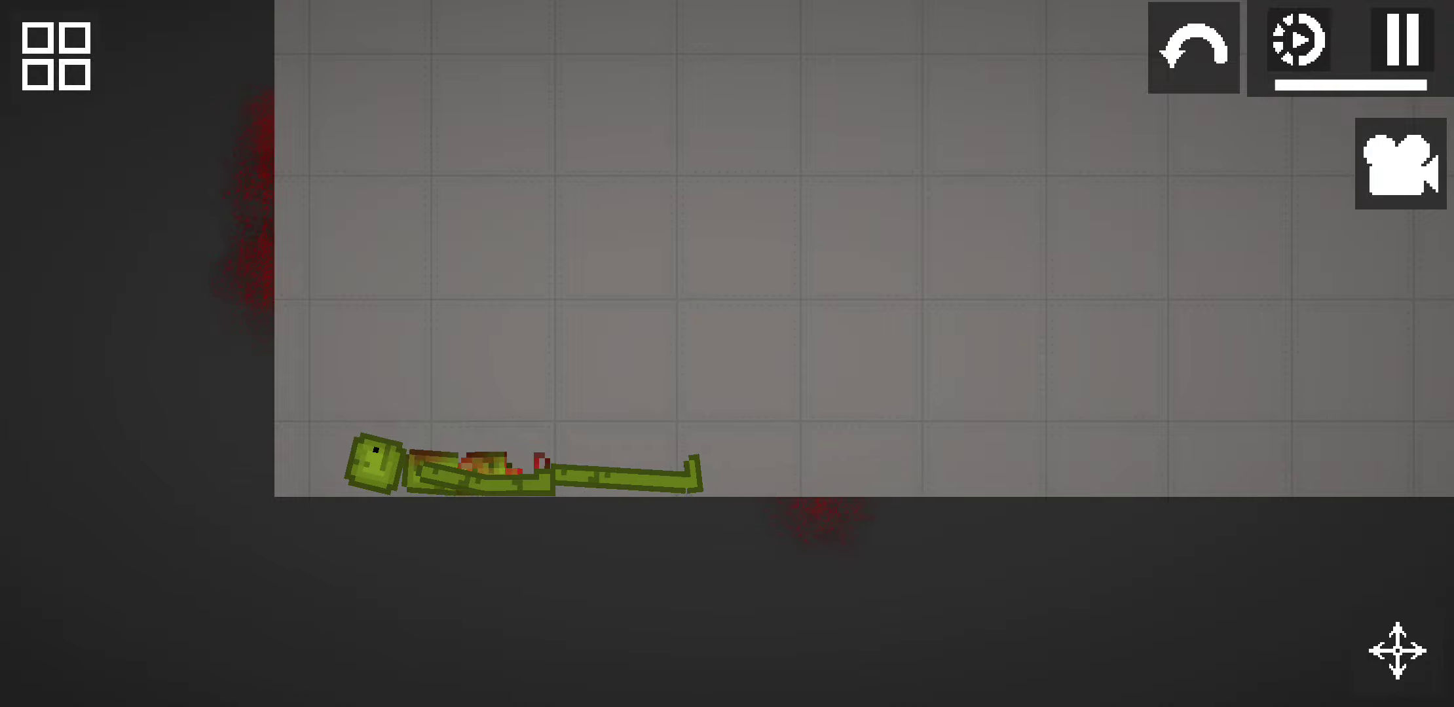
# Reopen the item catalogue to clear the wounded melon and spawn a fresh one.
pyautogui.click(54, 55)
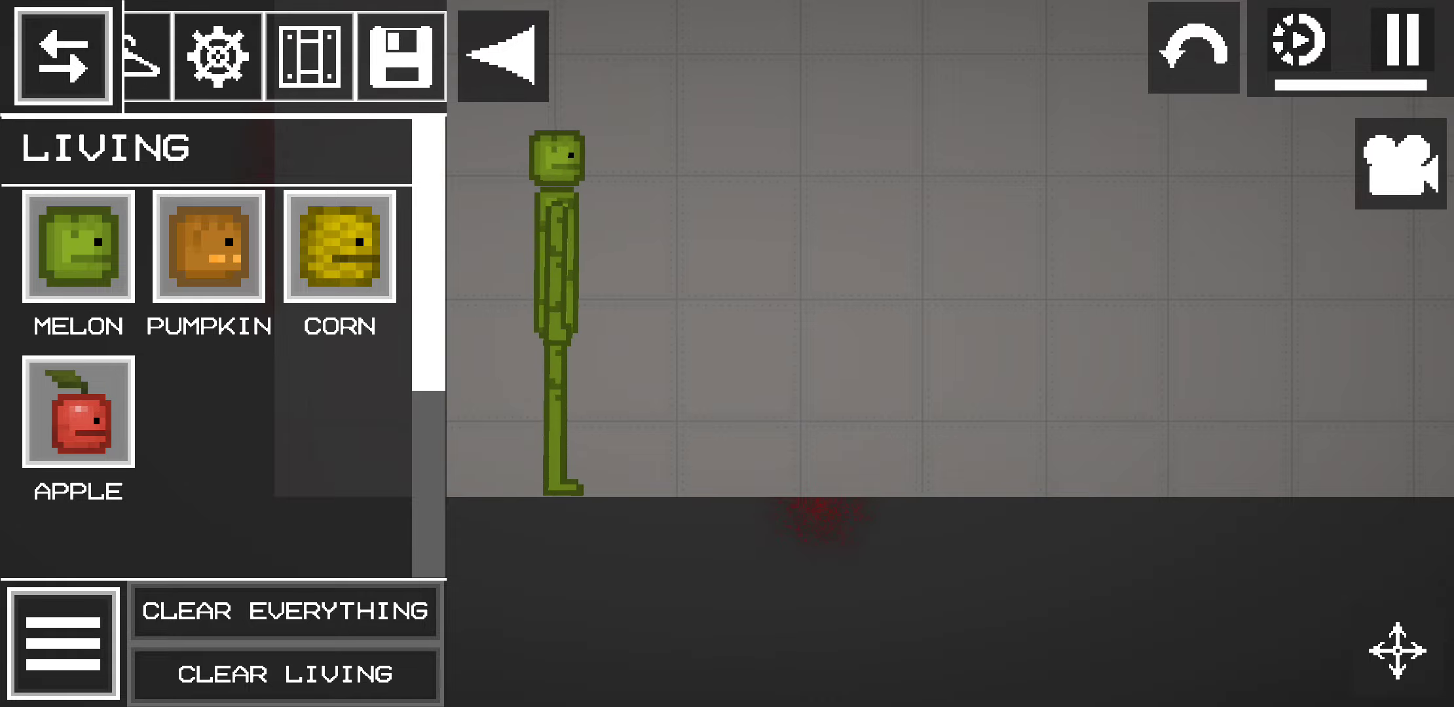
# Drop a present from the holiday items onto the melon, crushing it, and return to the catalogue.
pyautogui.scroll(-3)
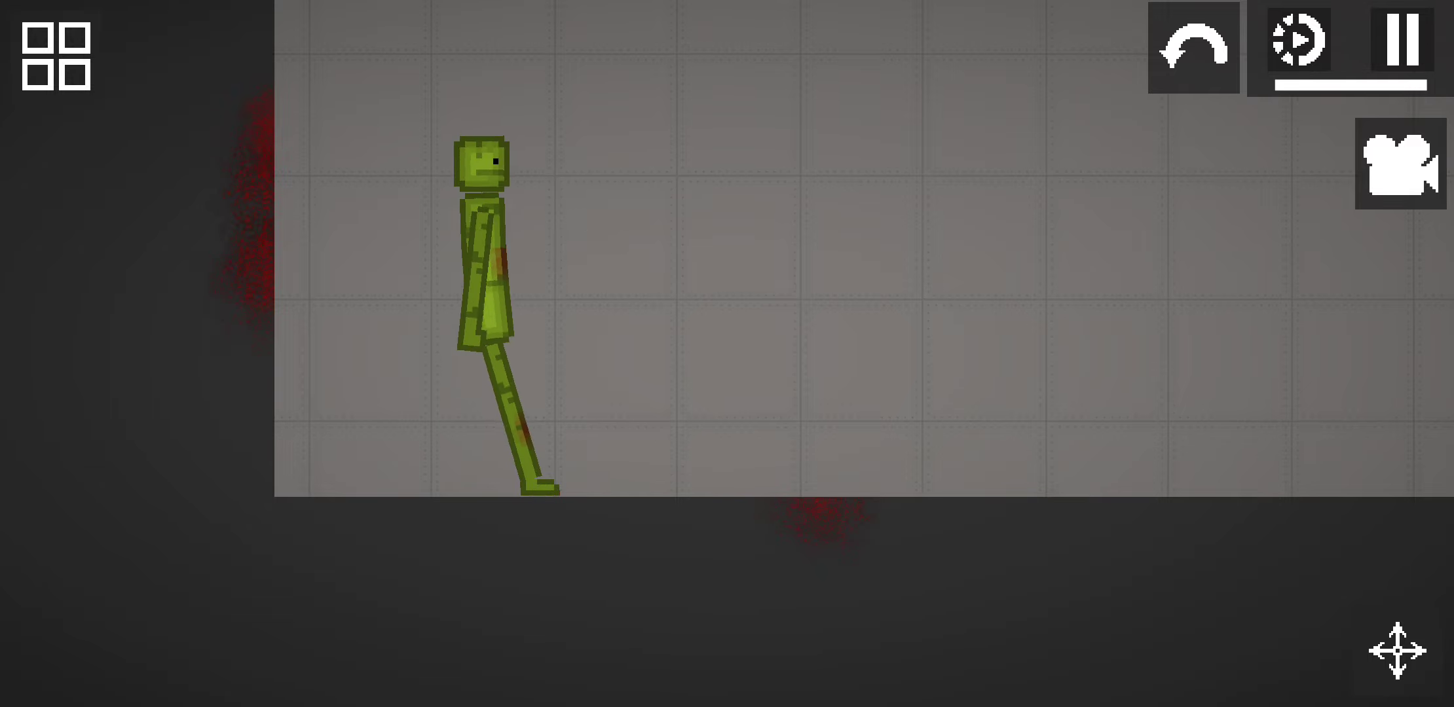
pyautogui.click(58, 58)
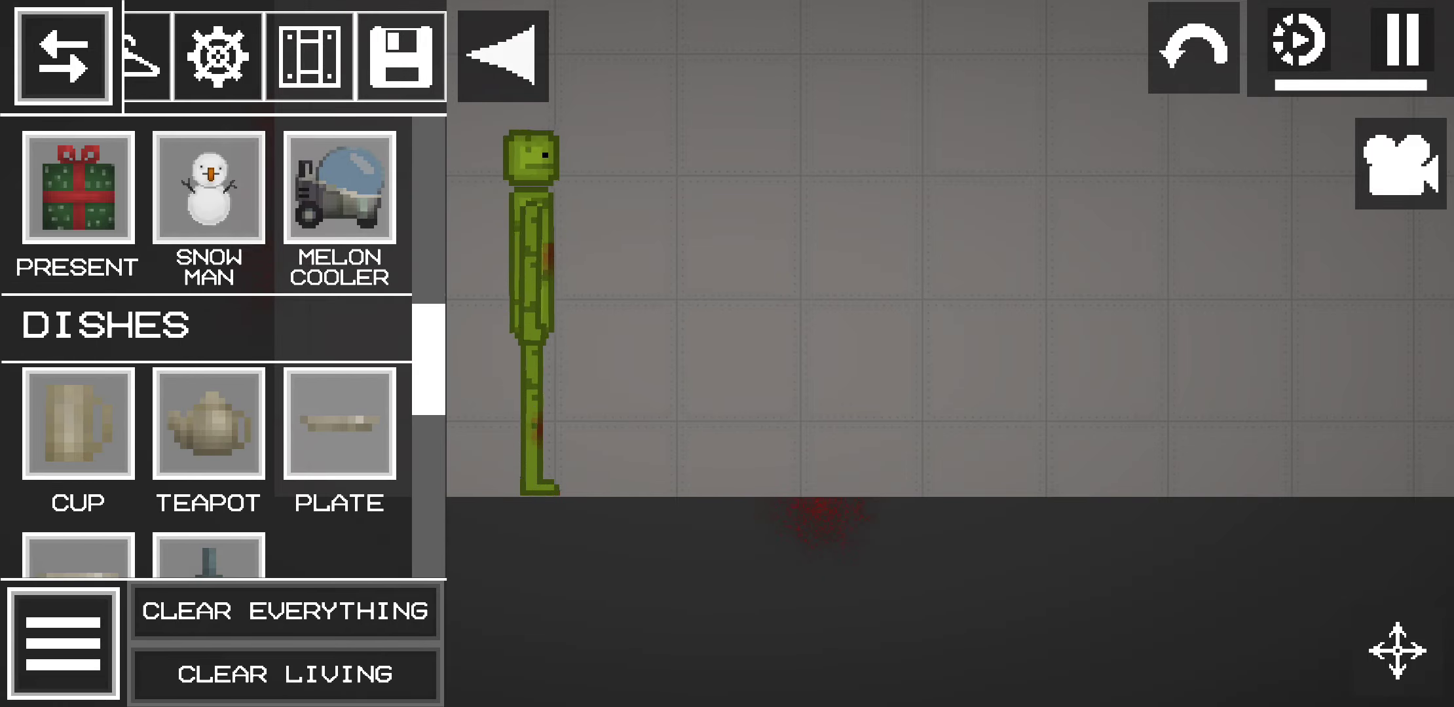
pyautogui.click(208, 188)
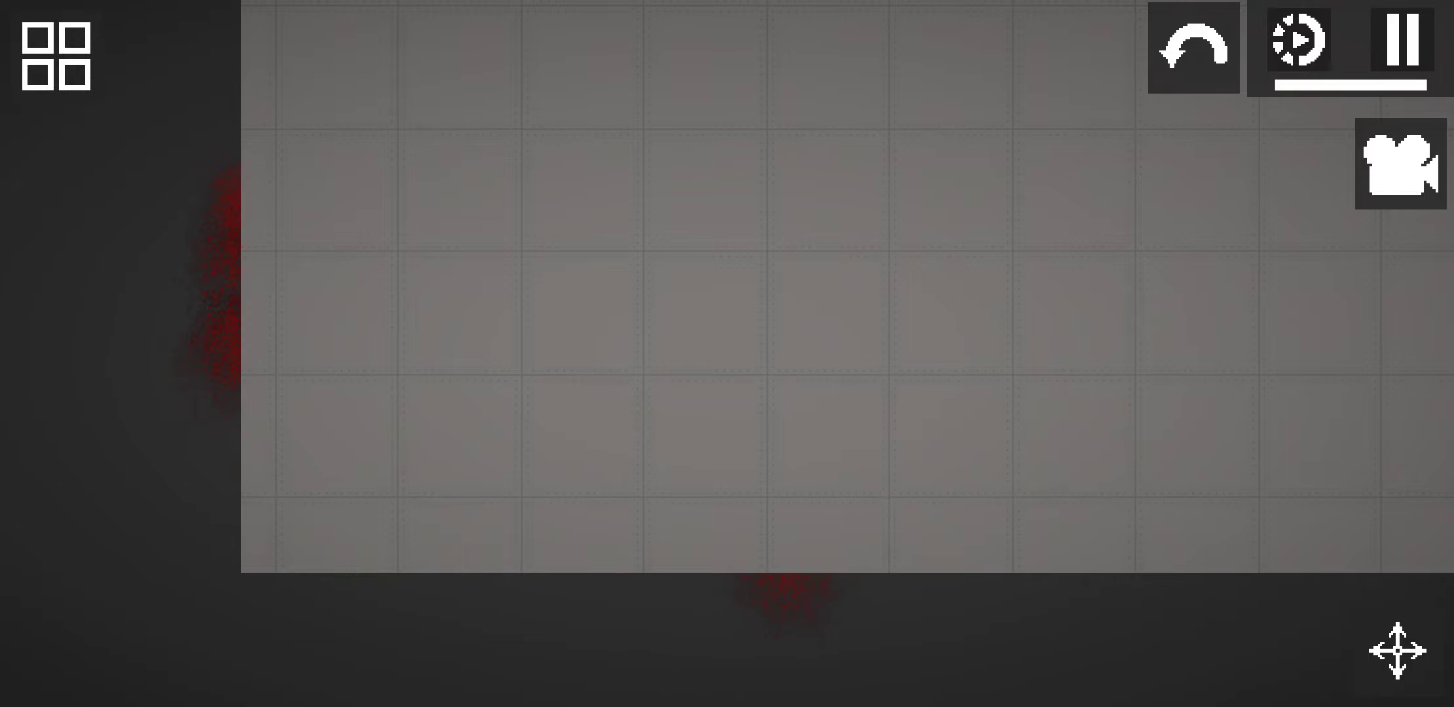
pyautogui.click(55, 55)
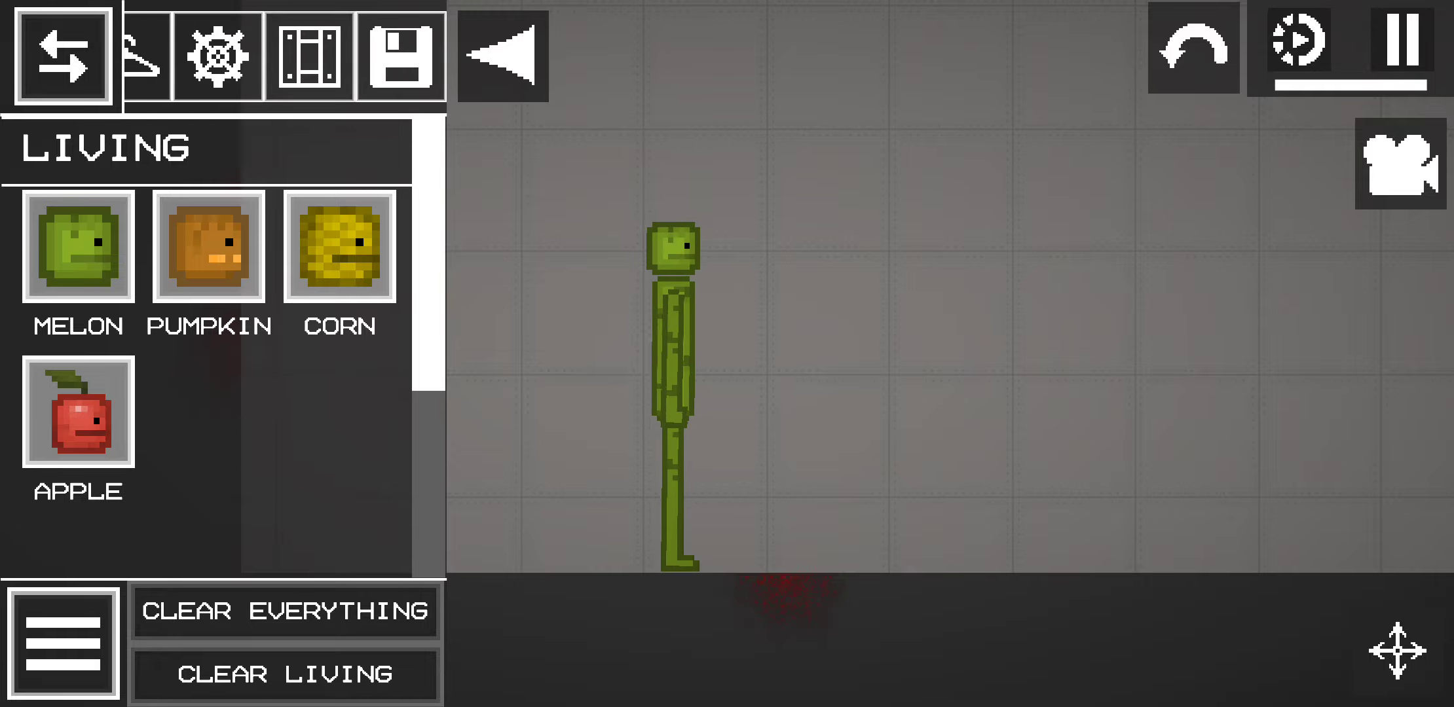
pyautogui.scroll(-3)
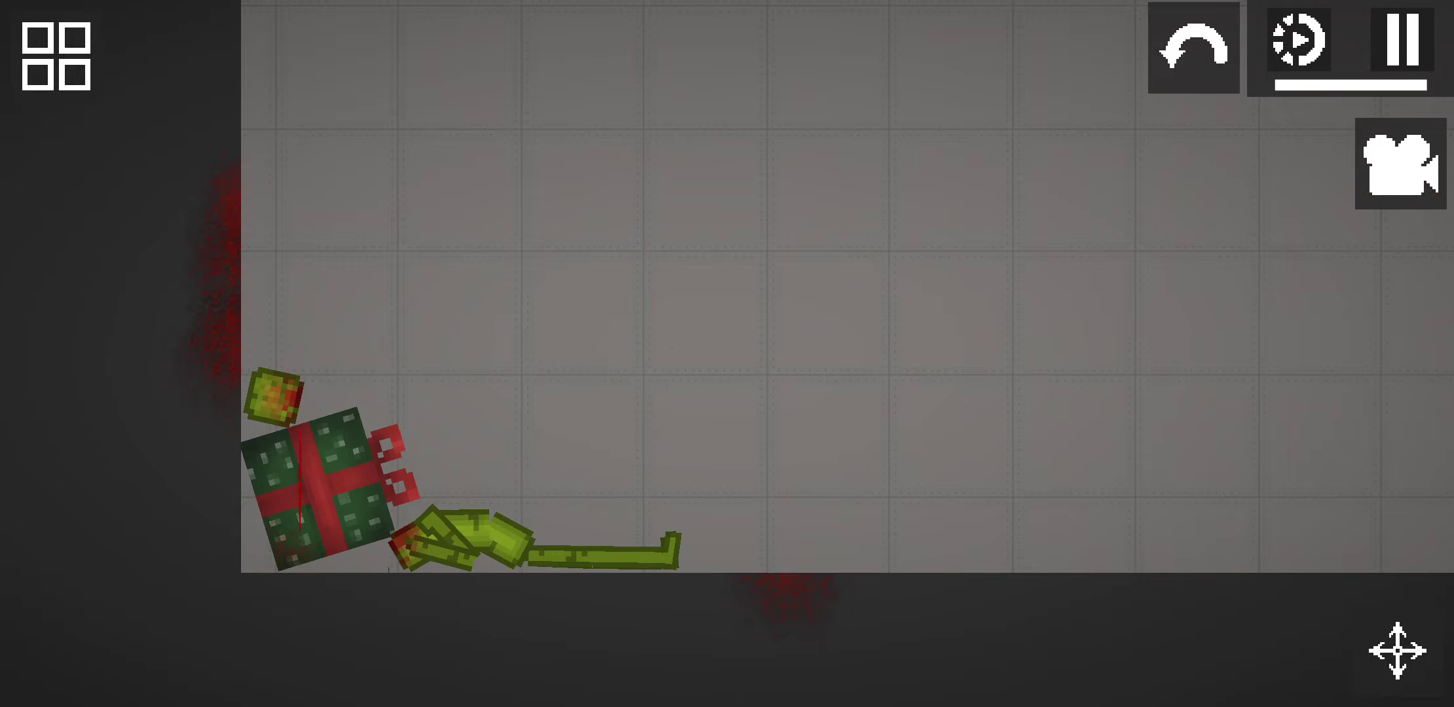
pyautogui.click(53, 55)
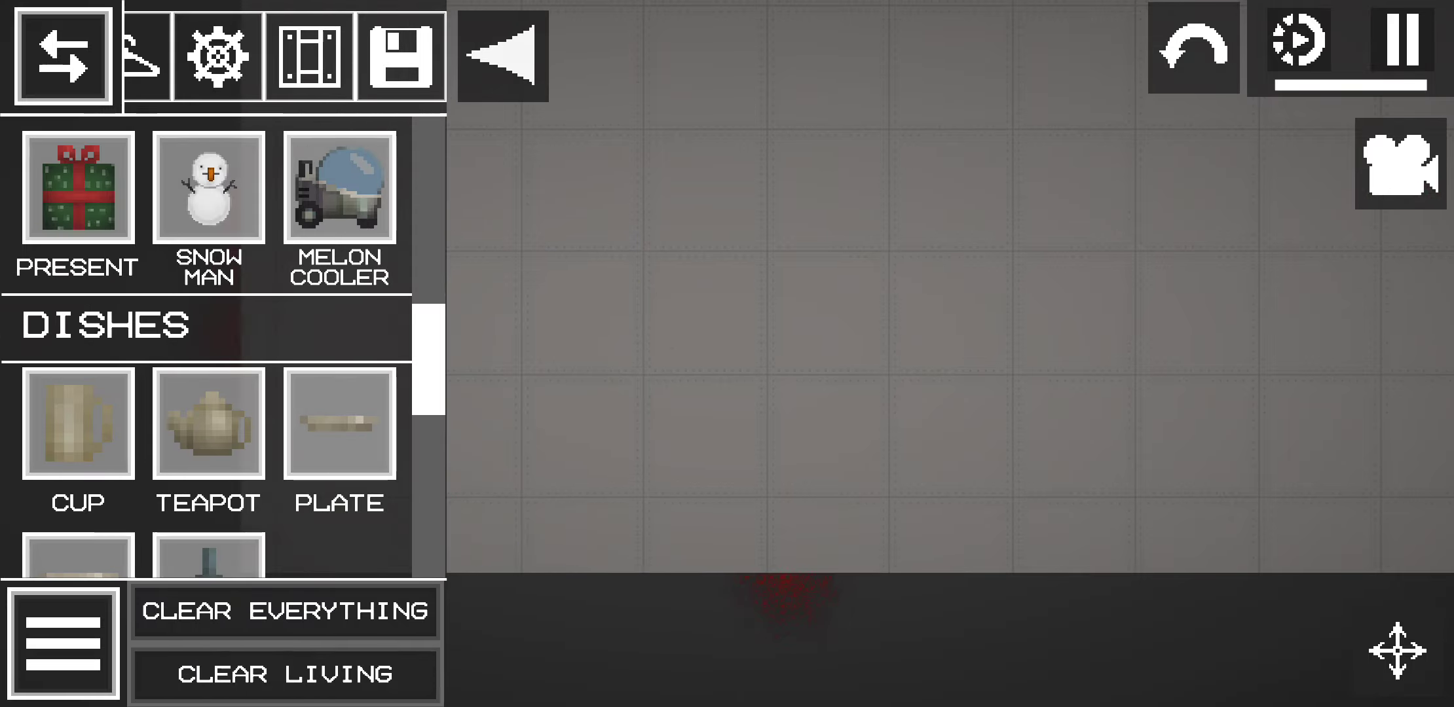
# Spawn a Pistol from Firearms beside the melon and shoot it so it lies bleeding.
pyautogui.click(167, 55)
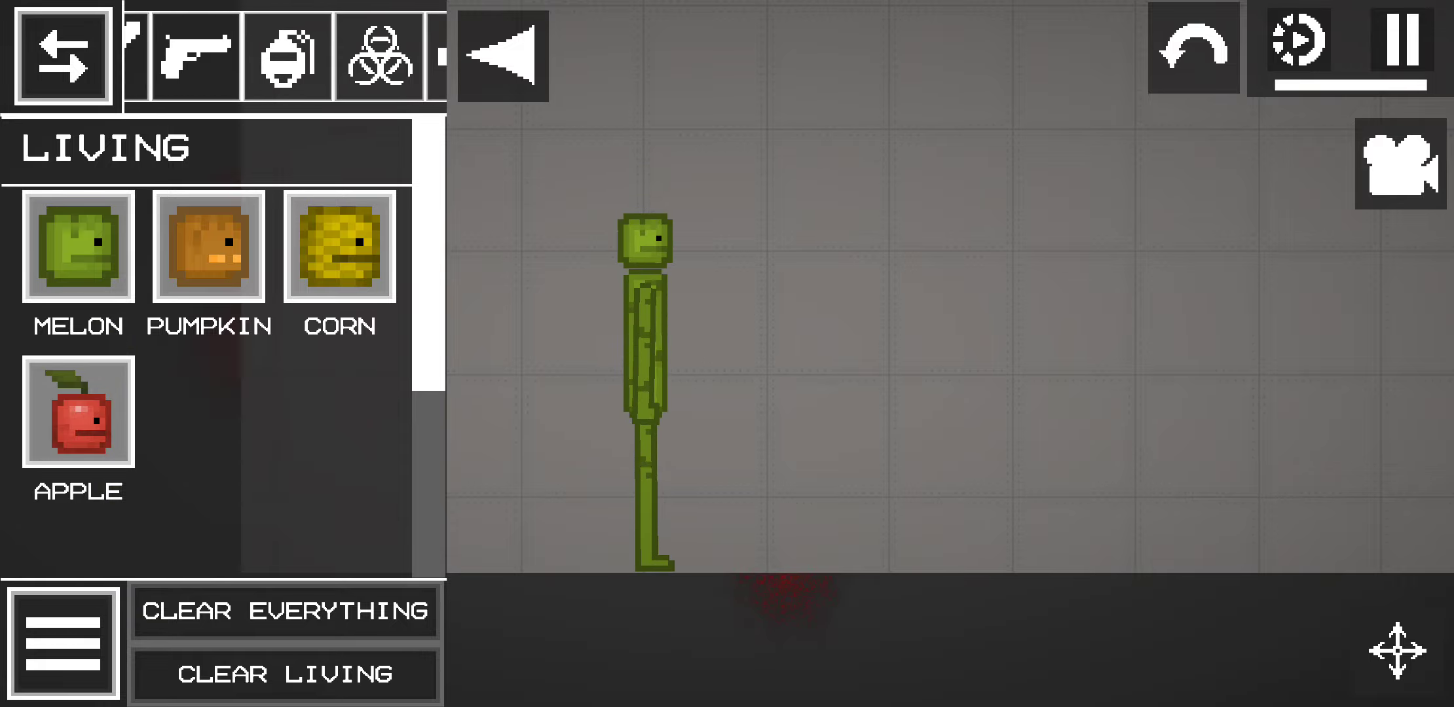
pyautogui.click(193, 57)
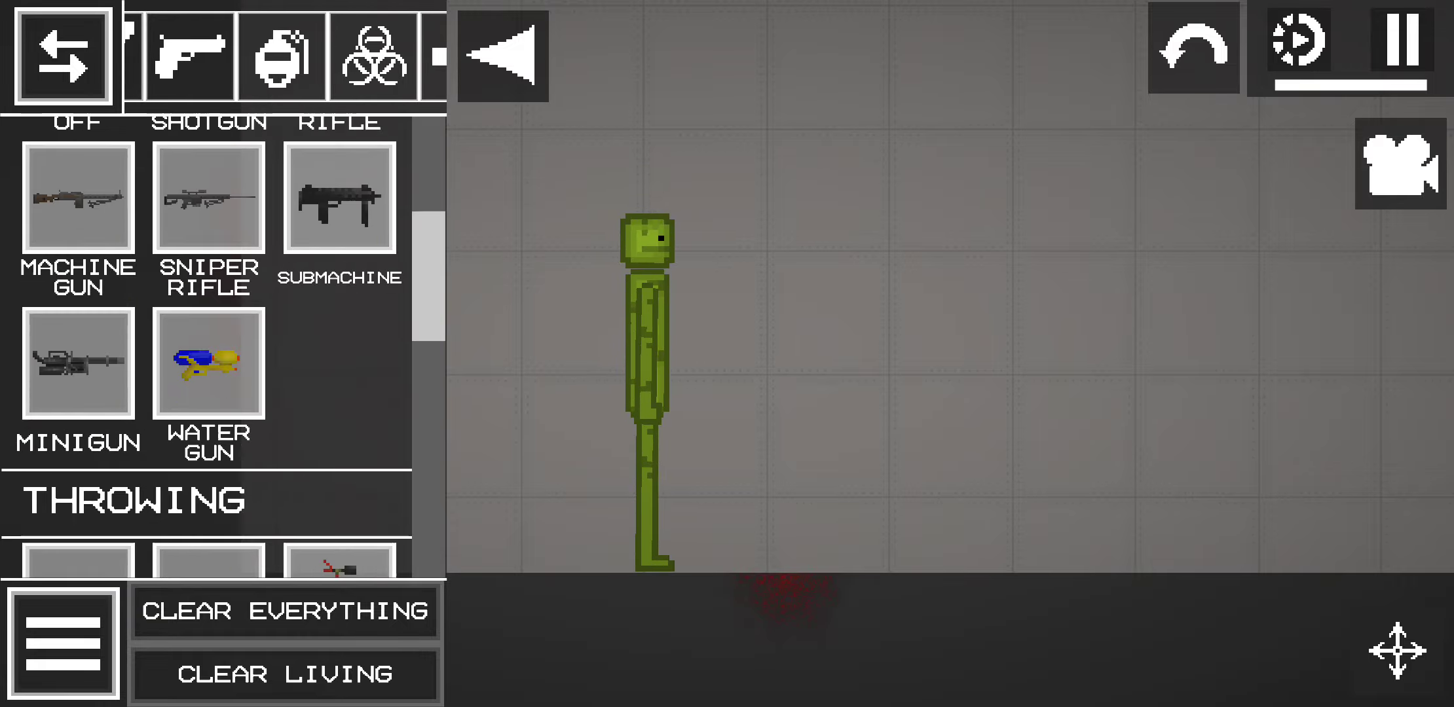
pyautogui.scroll(-3)
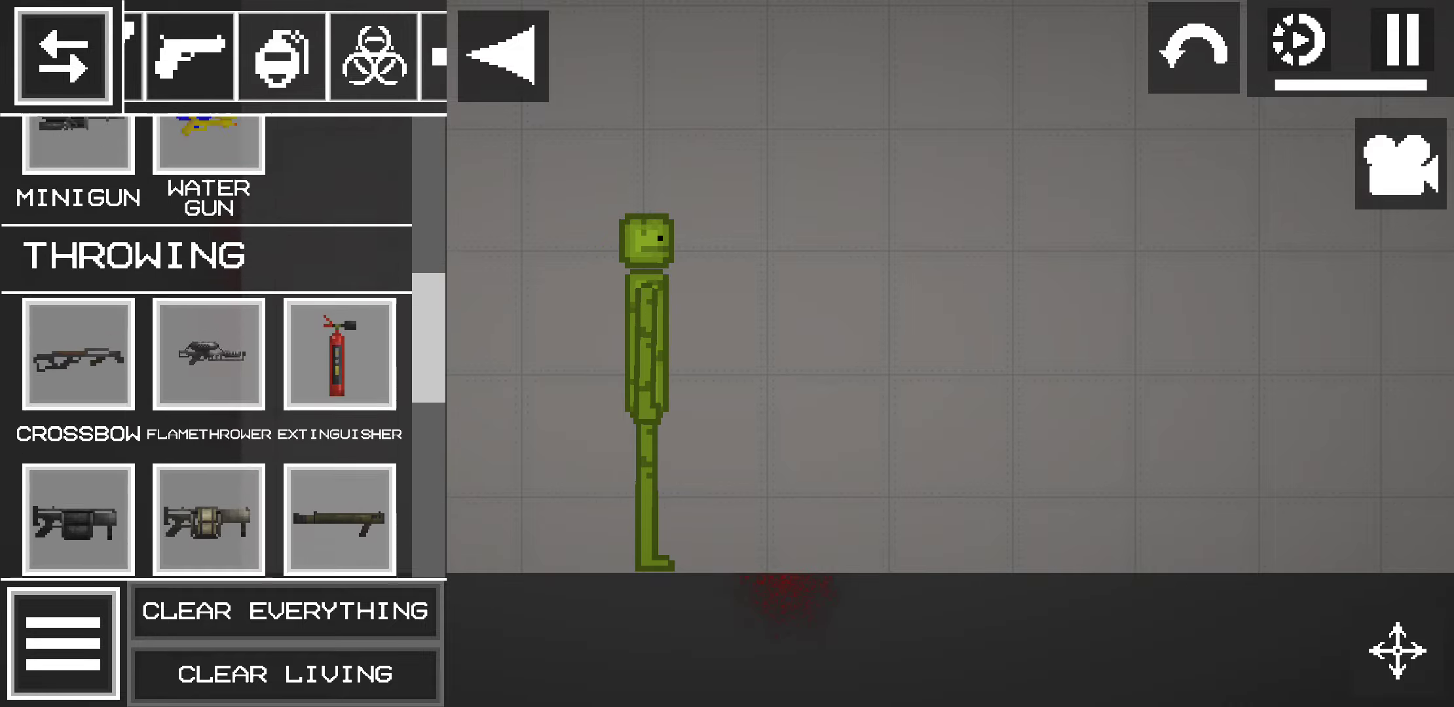
pyautogui.scroll(3)
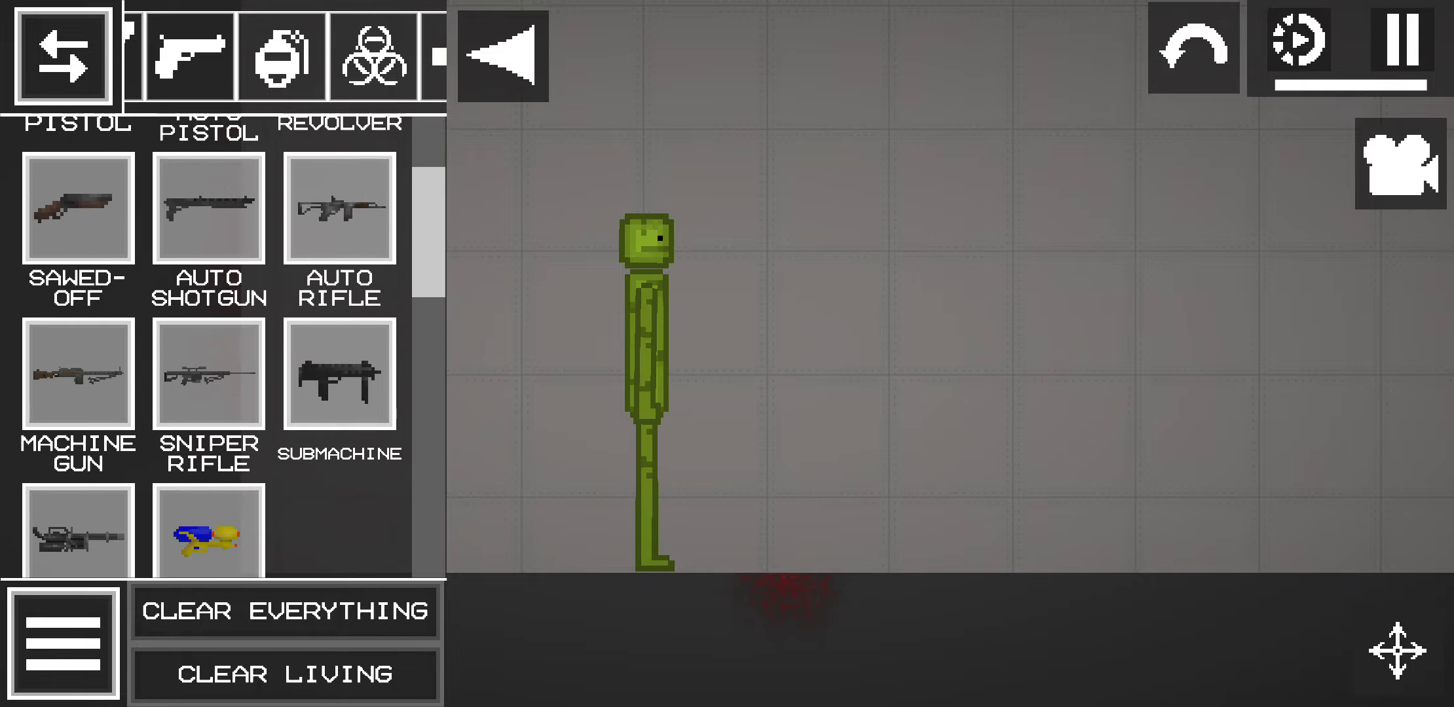
pyautogui.scroll(3)
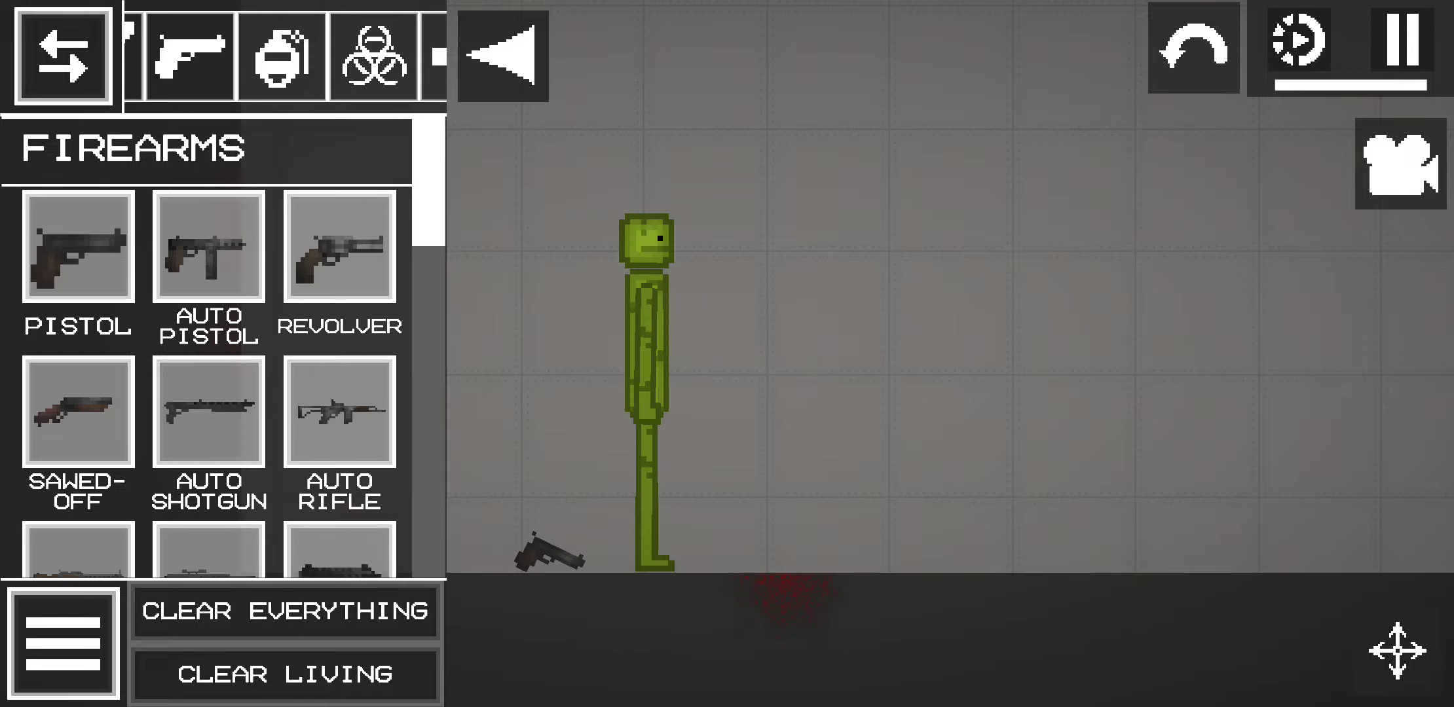
pyautogui.click(62, 55)
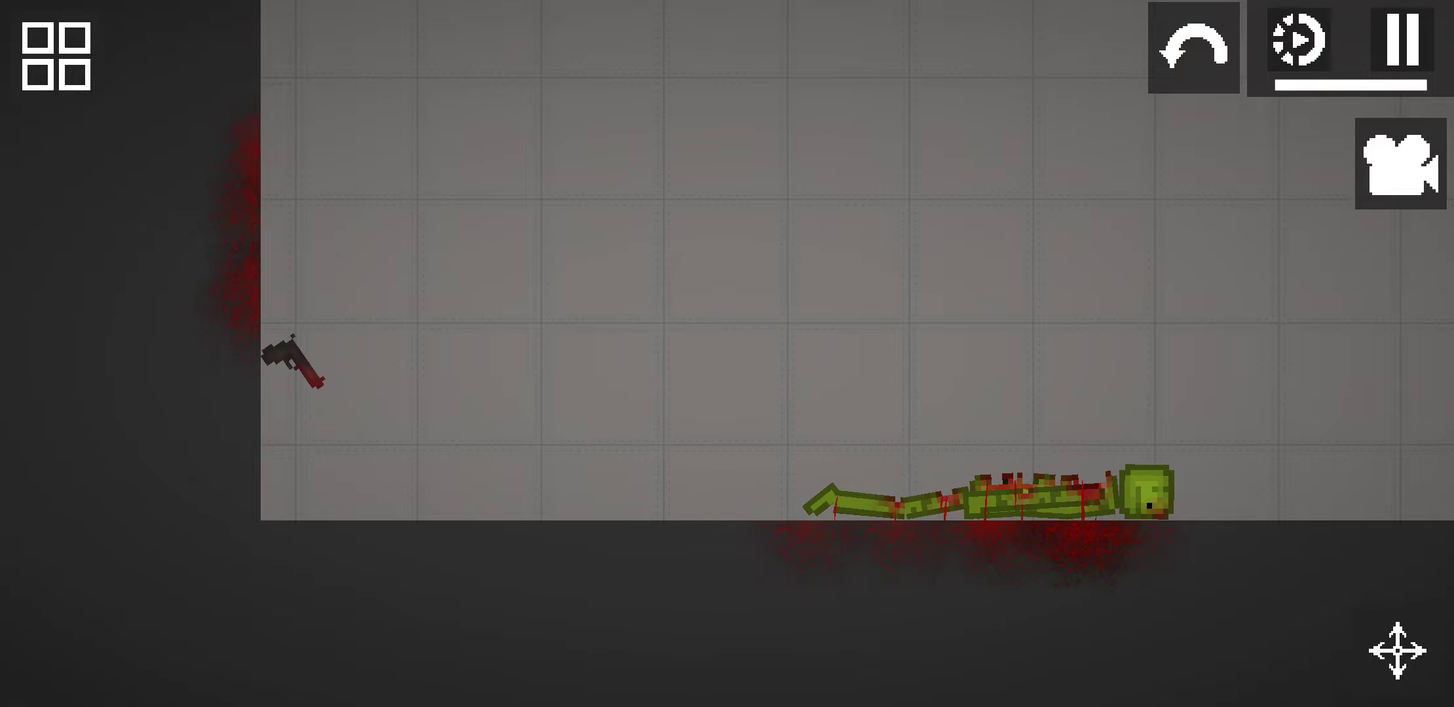
# Spawn a fresh hunched melon, freeze the simulation, and browse the catalogue again.
pyautogui.click(53, 53)
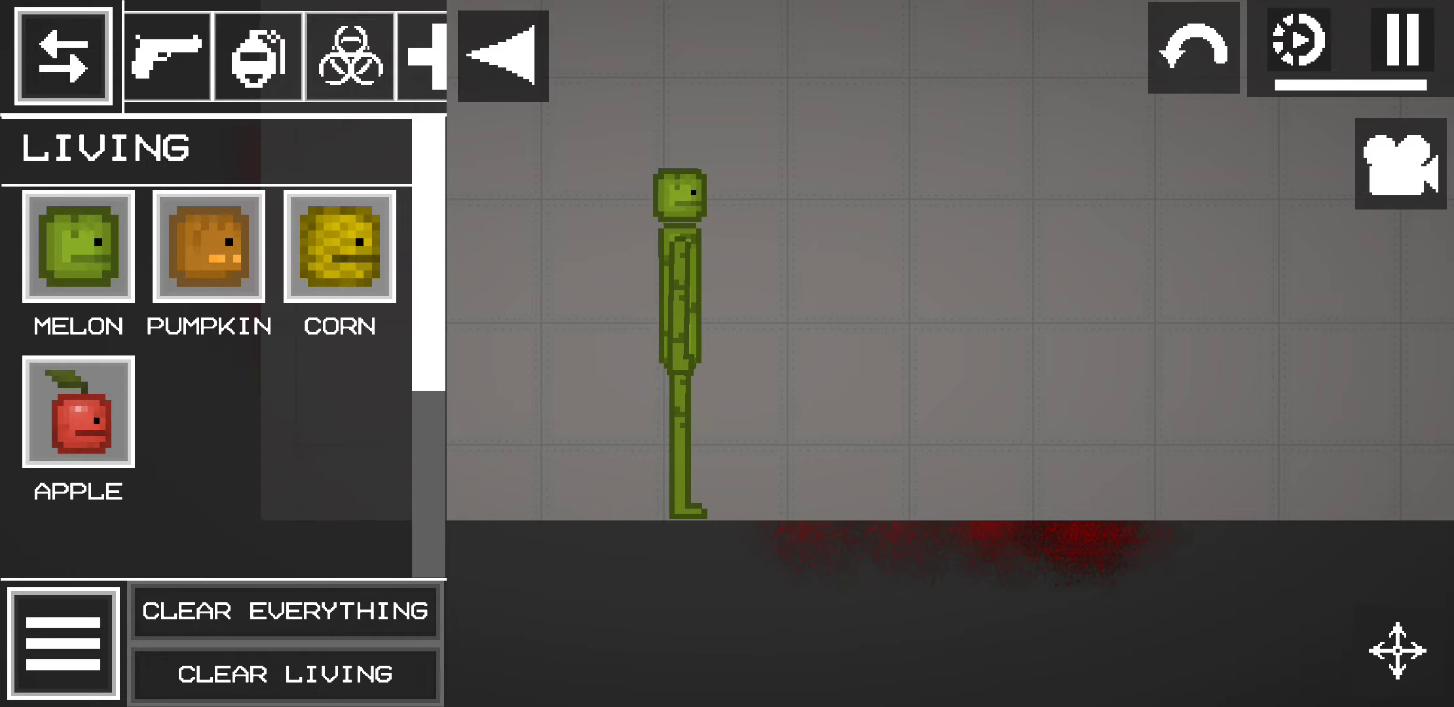
pyautogui.click(62, 55)
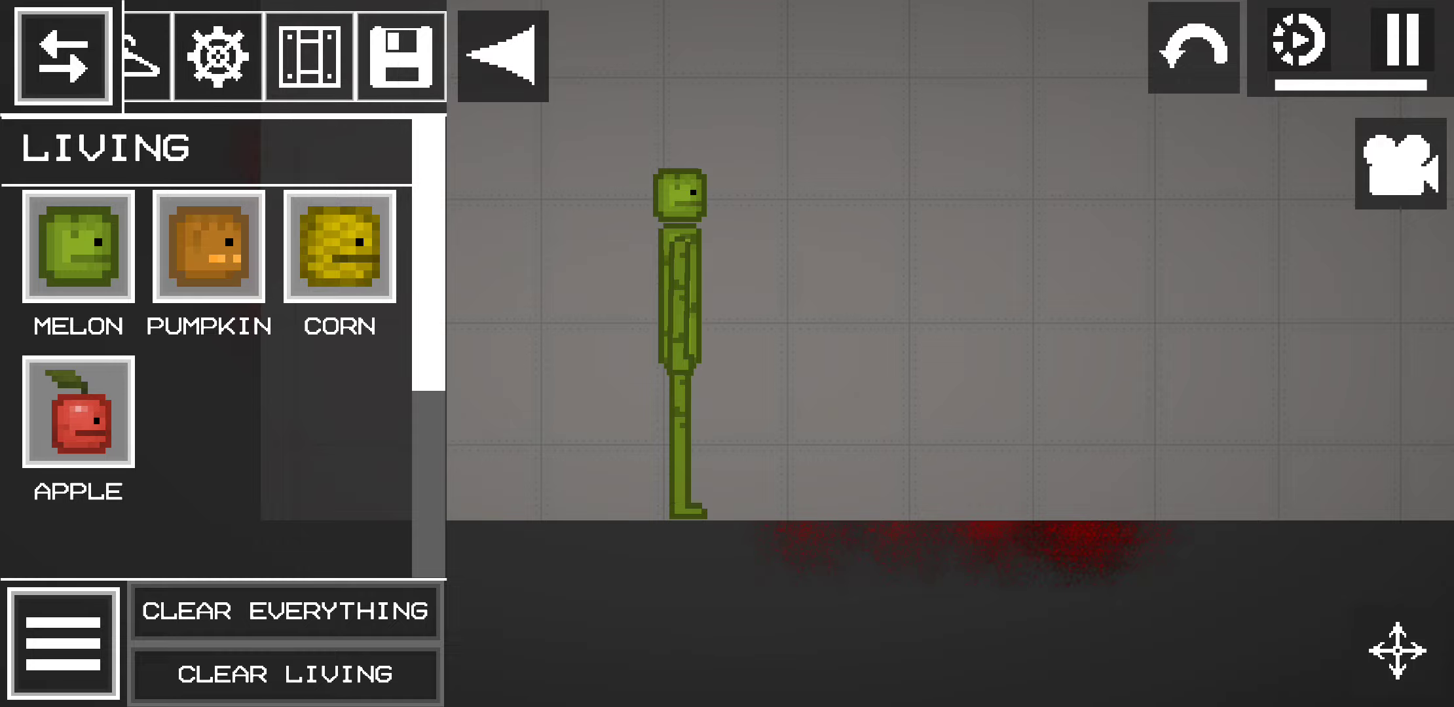
pyautogui.click(62, 54)
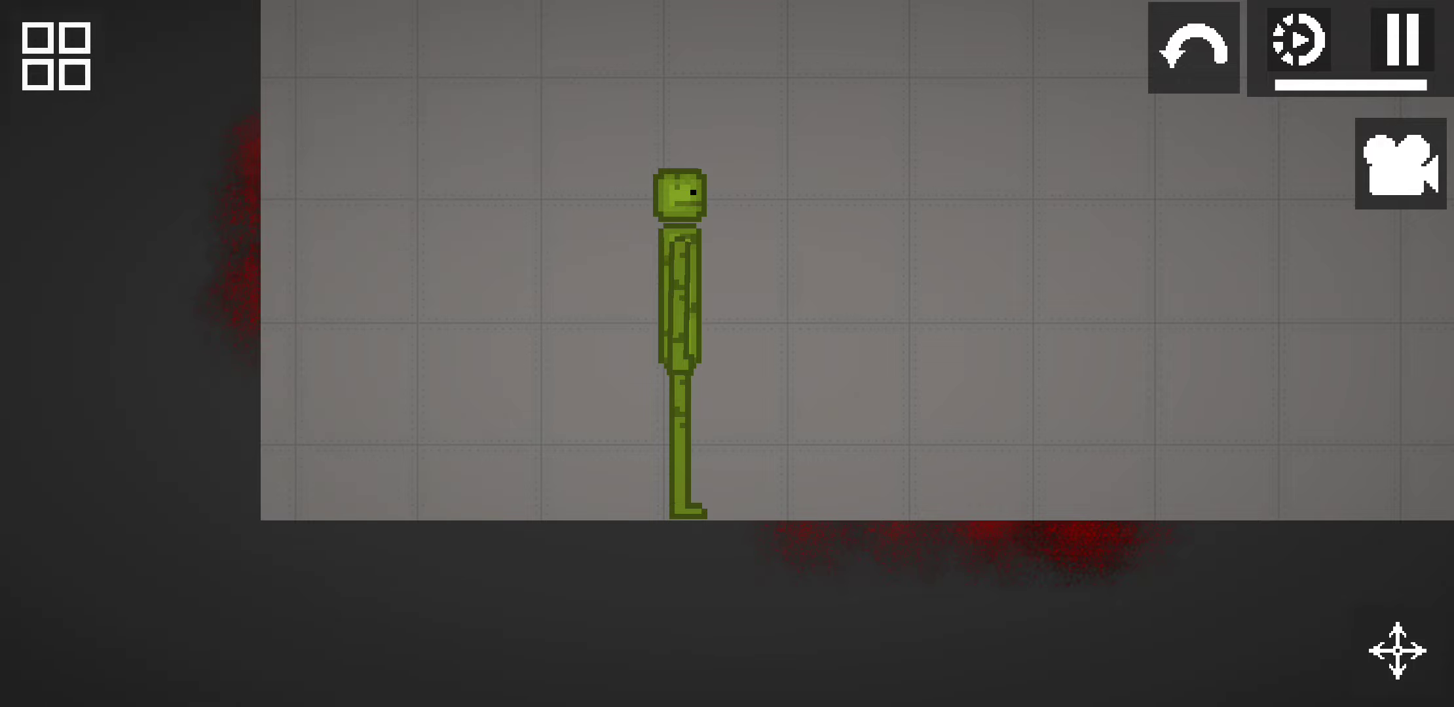
pyautogui.click(1408, 45)
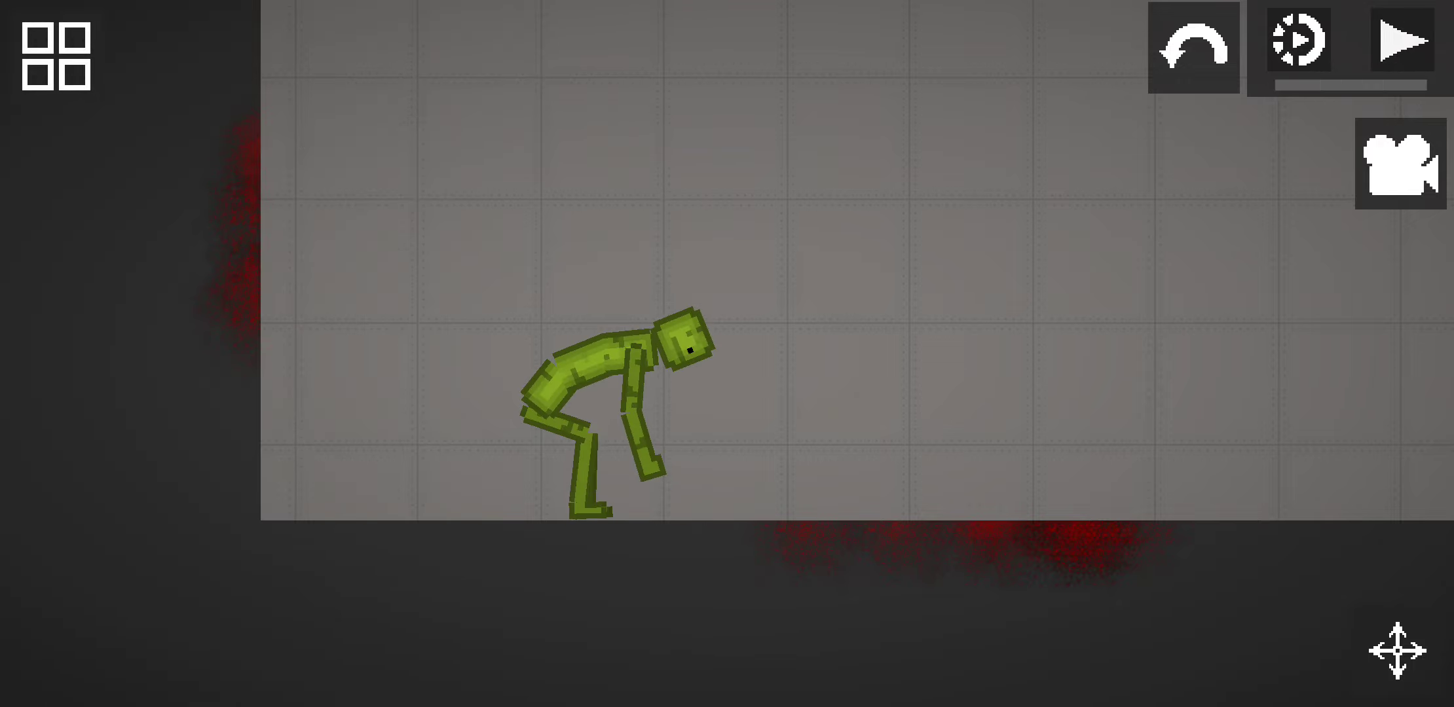
pyautogui.click(53, 53)
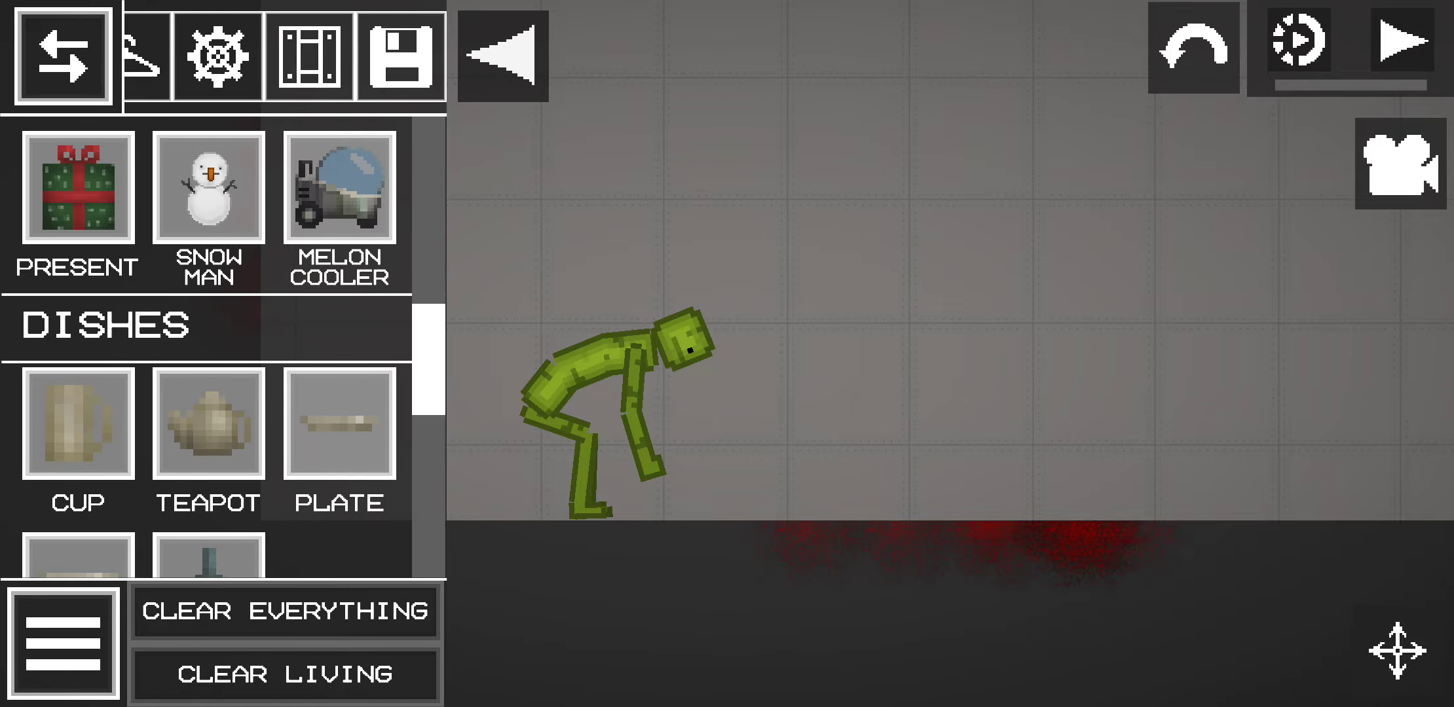
pyautogui.scroll(3)
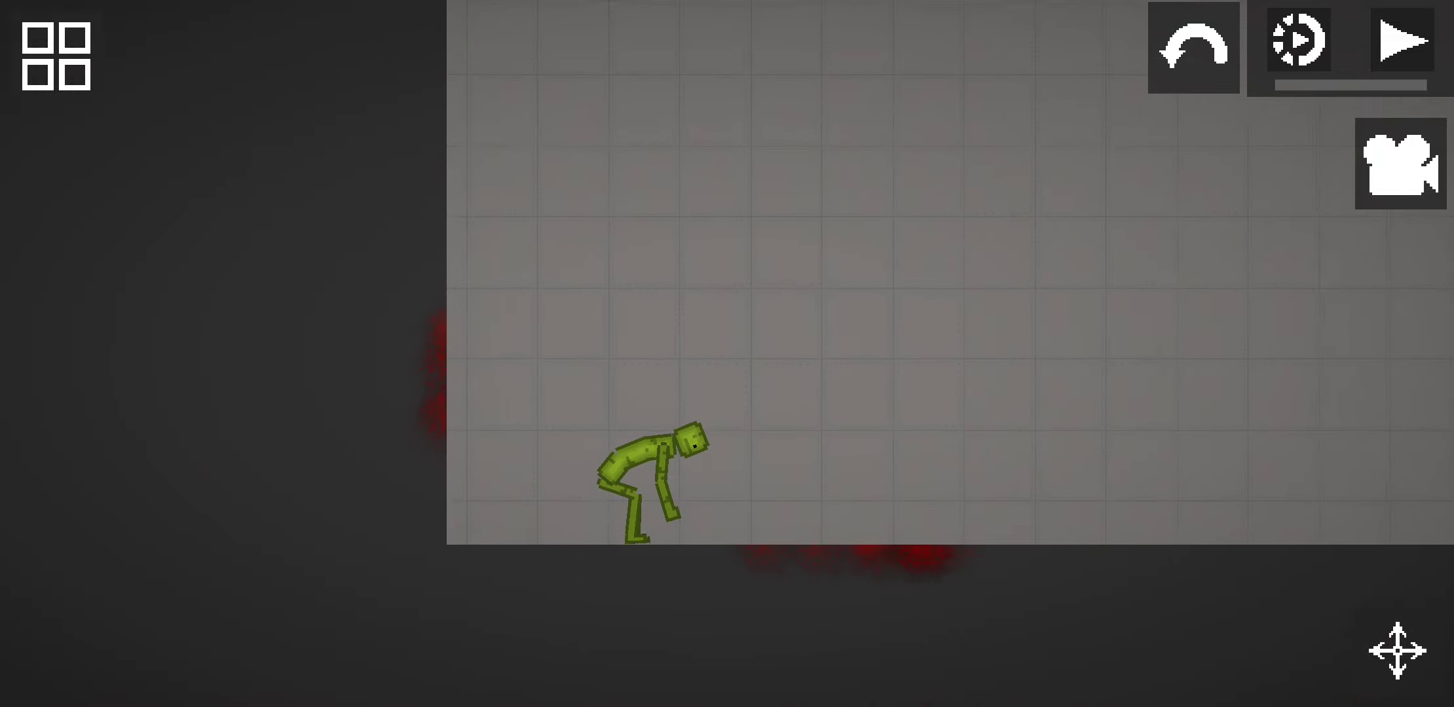
# Drop a Weight onto the melon by resuming the simulation, splattering blood on the floor.
pyautogui.click(58, 55)
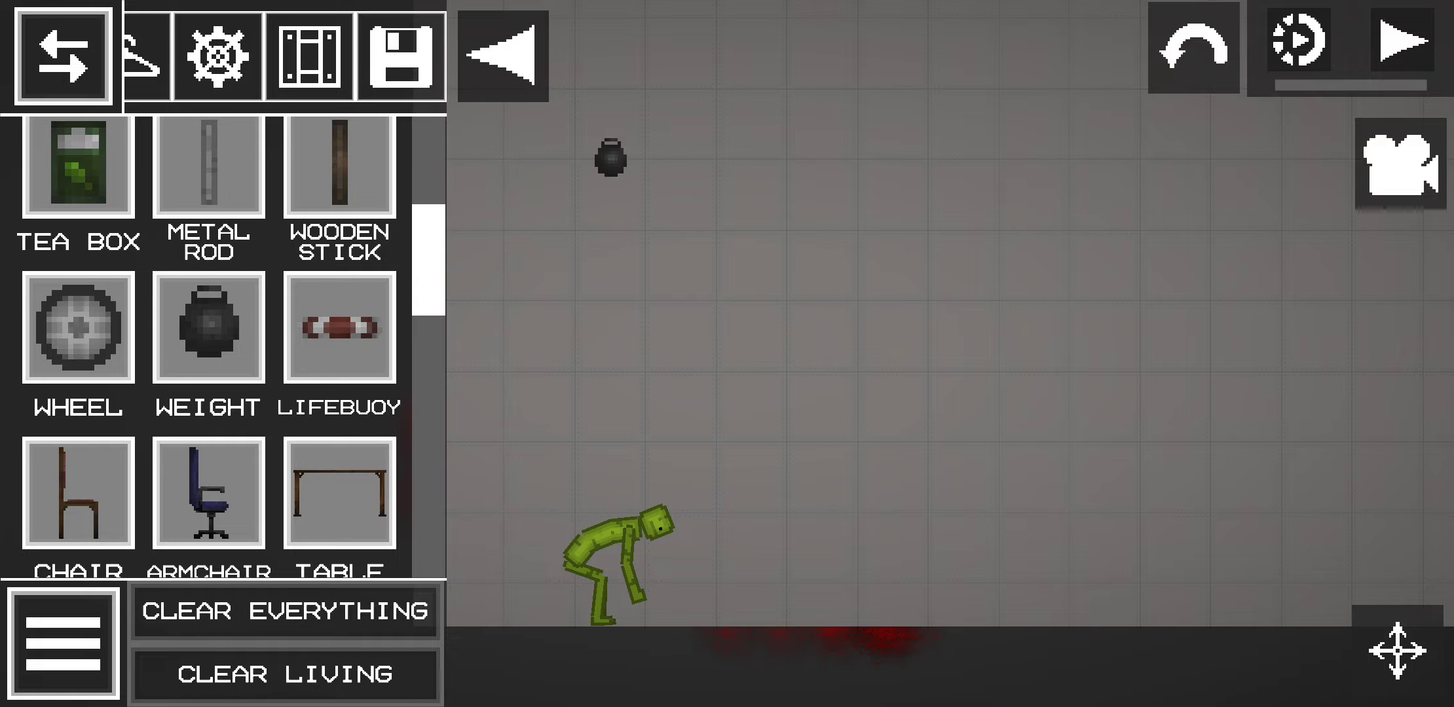
pyautogui.click(1407, 49)
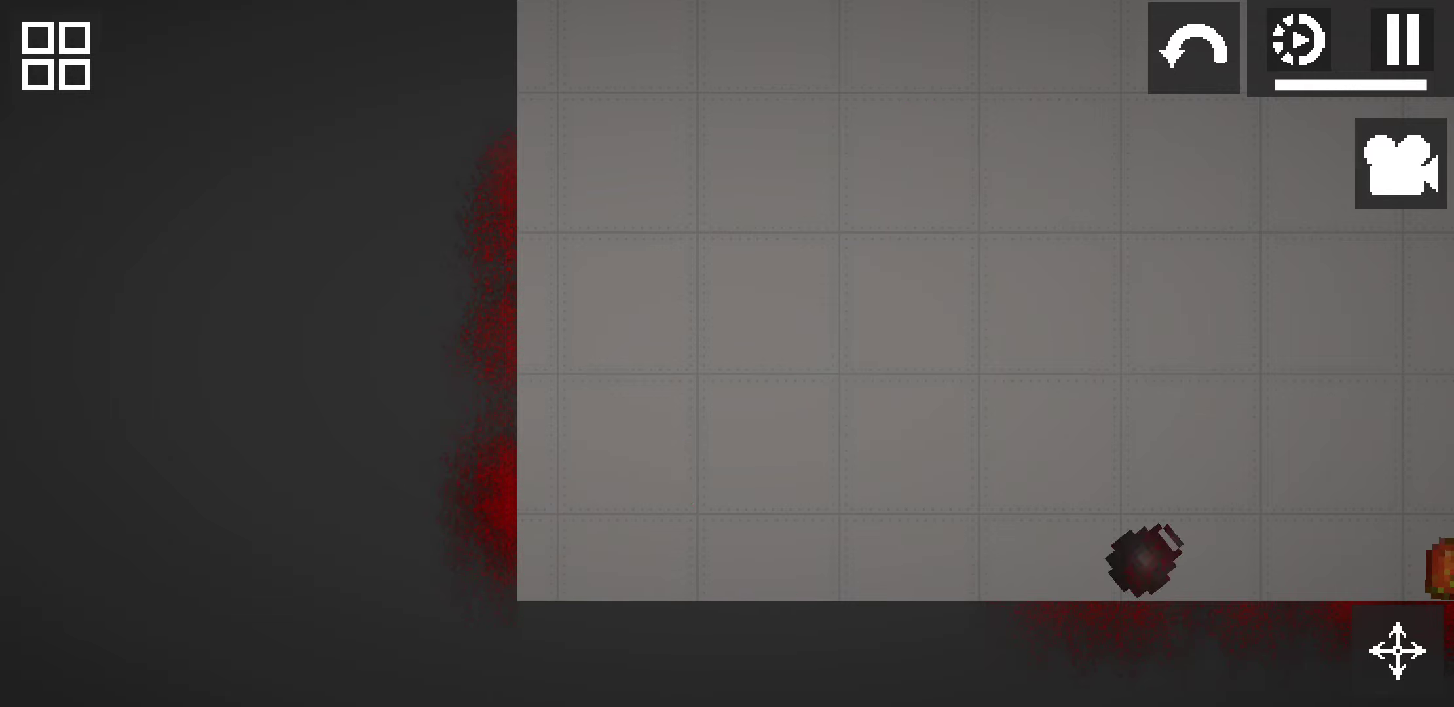
pyautogui.click(54, 55)
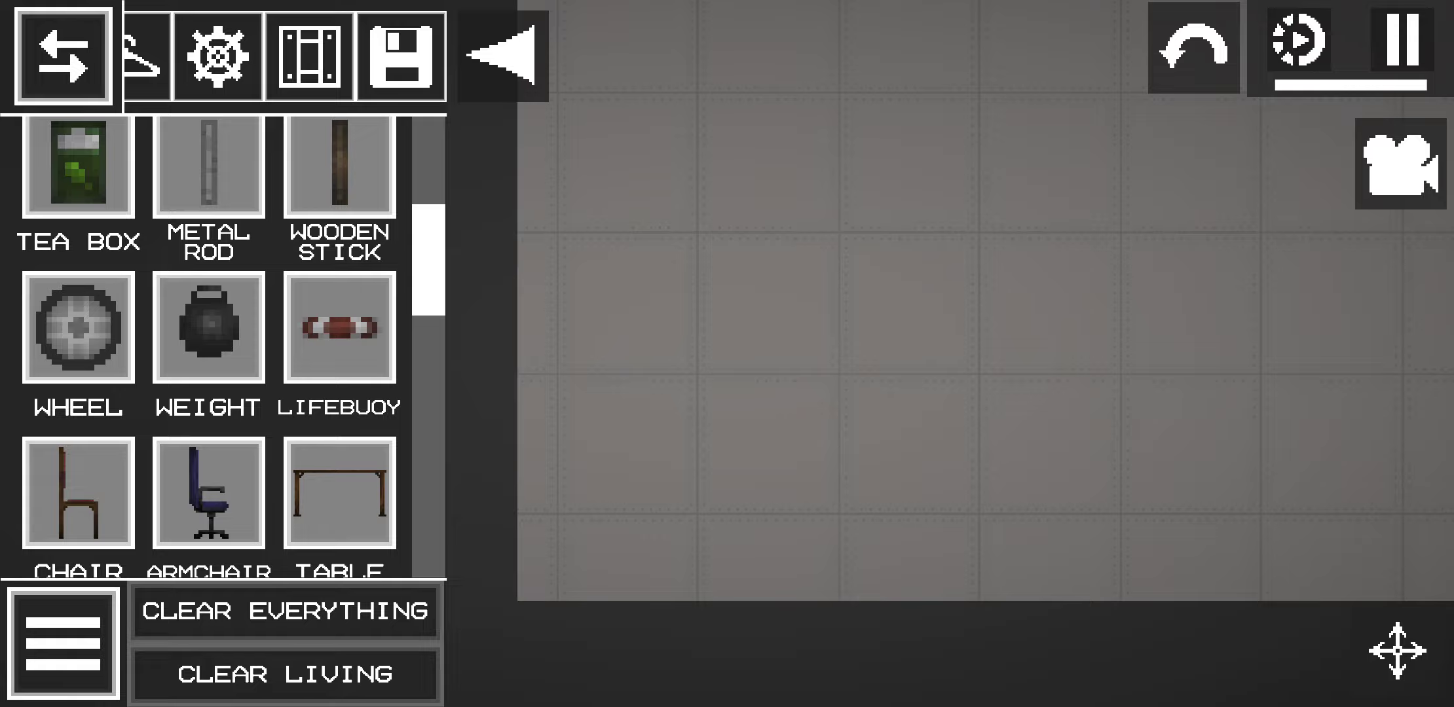
pyautogui.scroll(-3)
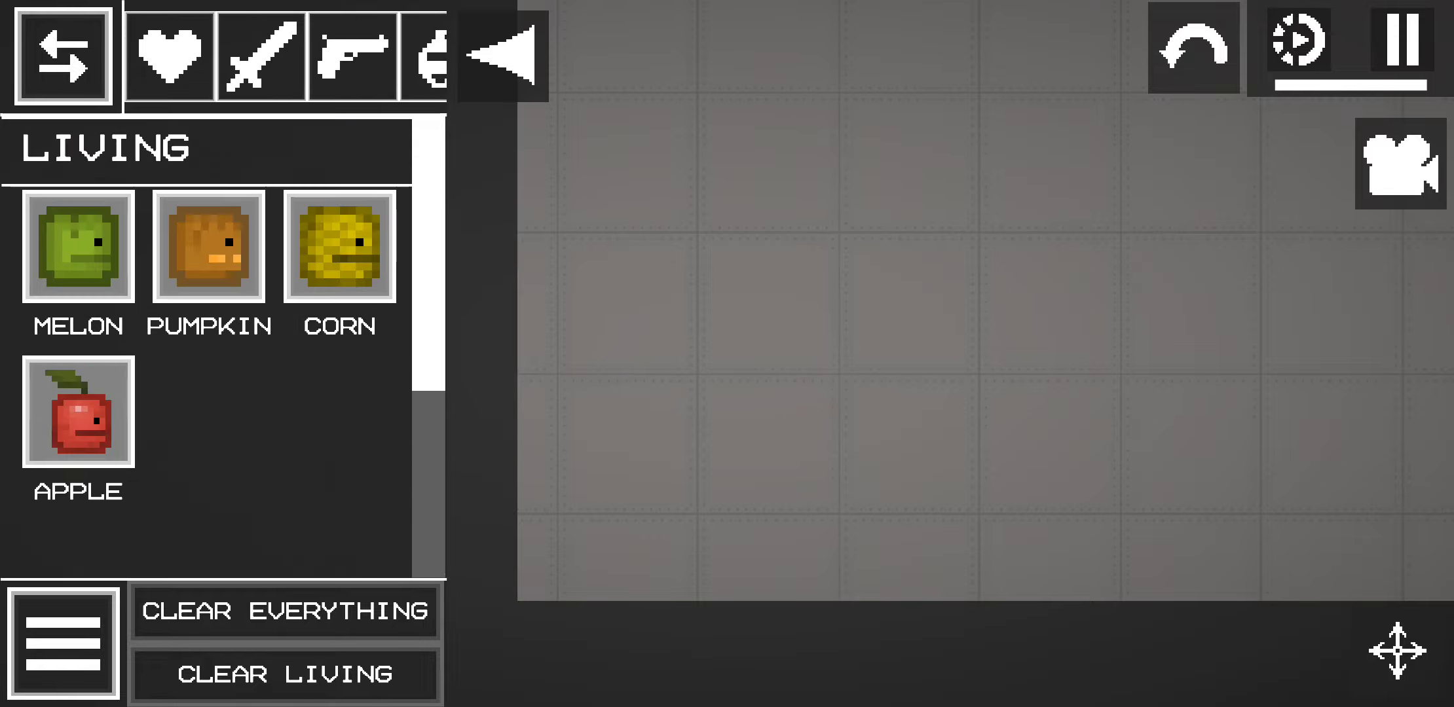
# Spawn a pistol from Firearms, leave a new upright melon, and reopen the catalogue at furniture.
pyautogui.click(350, 54)
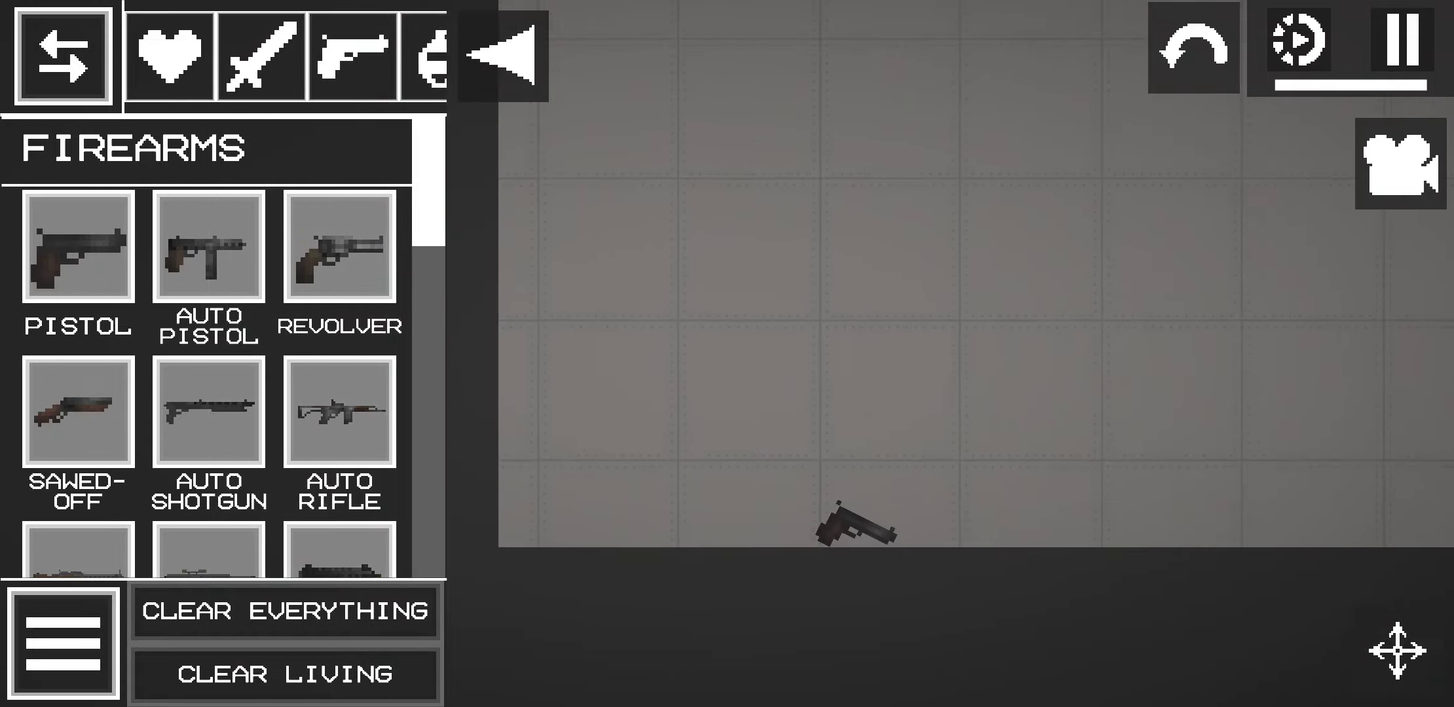
pyautogui.click(167, 55)
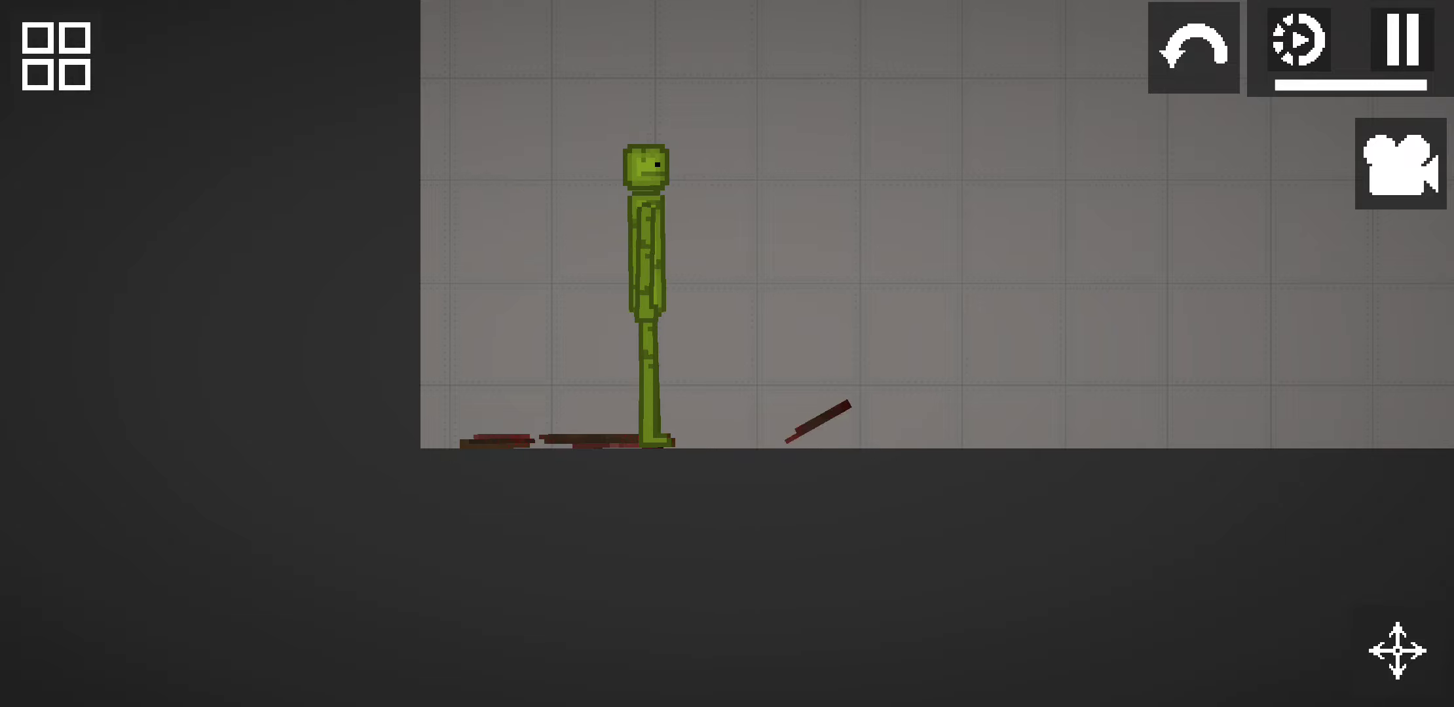
pyautogui.click(55, 55)
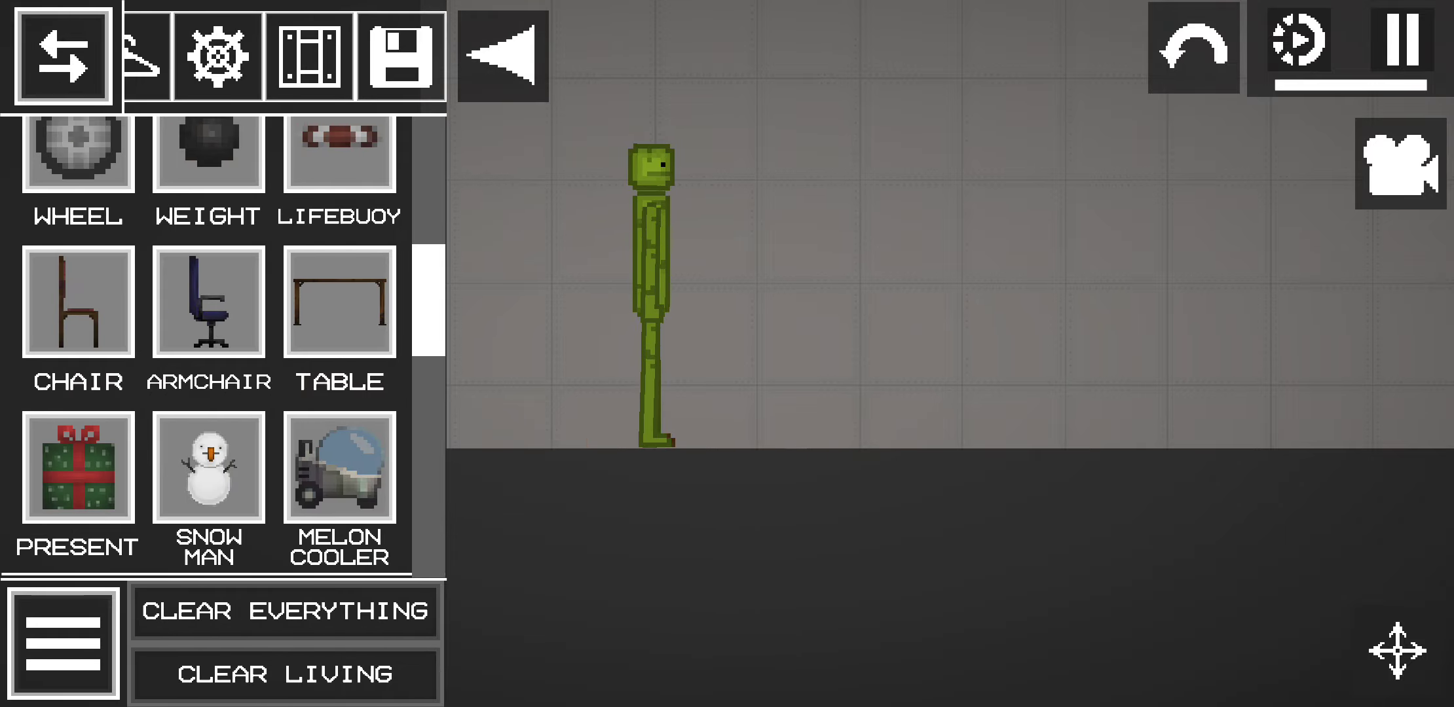